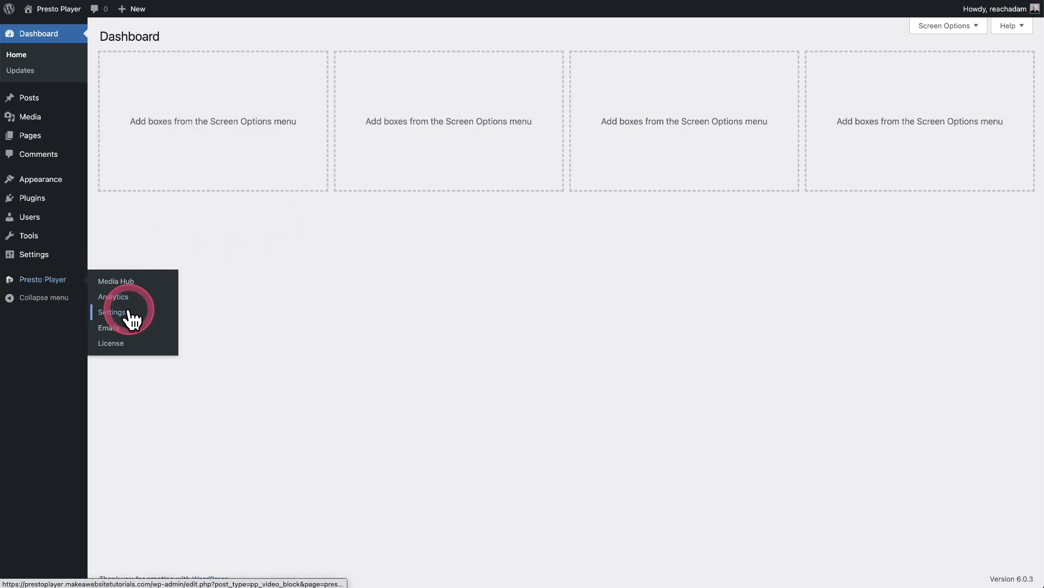
- Open Presto Player's Integrations settings and expand the Email Capture Webhooks section
left_click(112, 312)
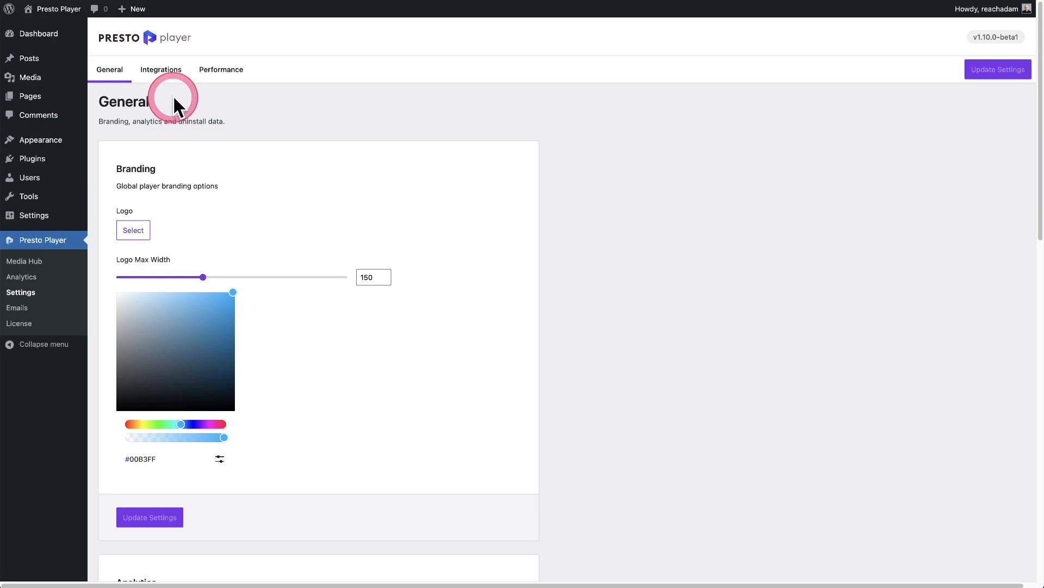
left_click(161, 69)
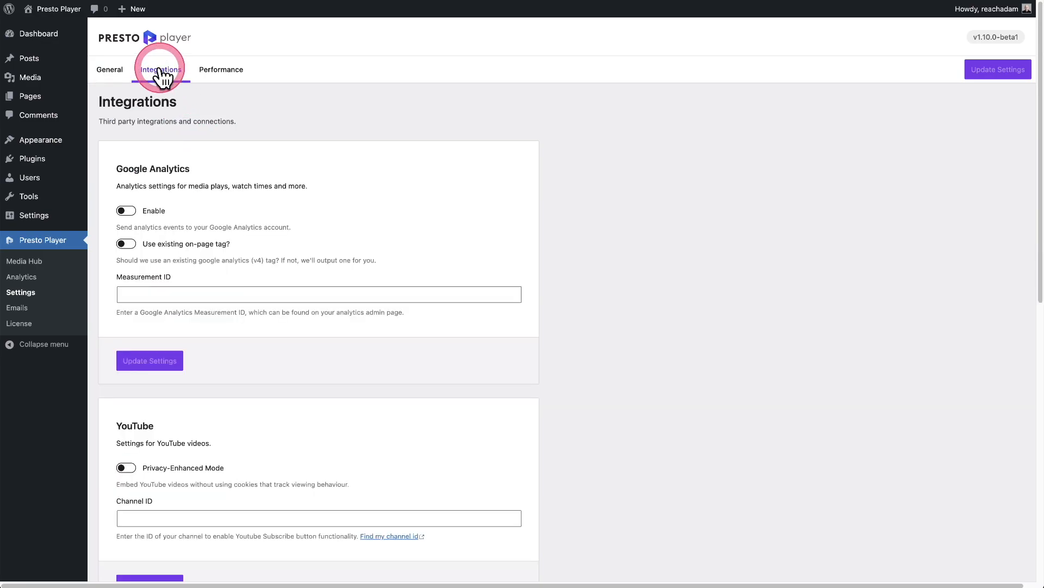
scroll("down", 3)
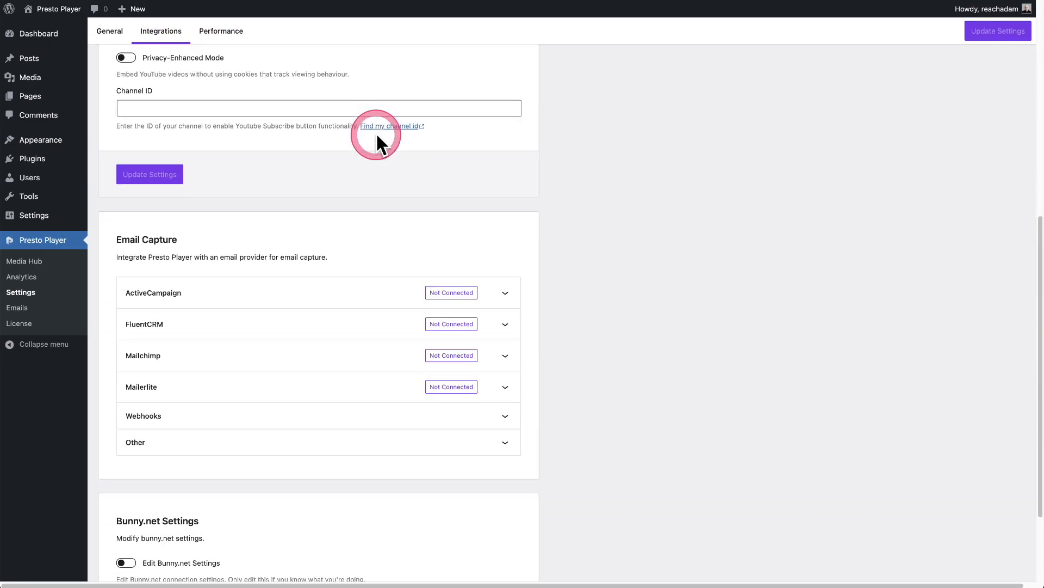
scroll("down", 3)
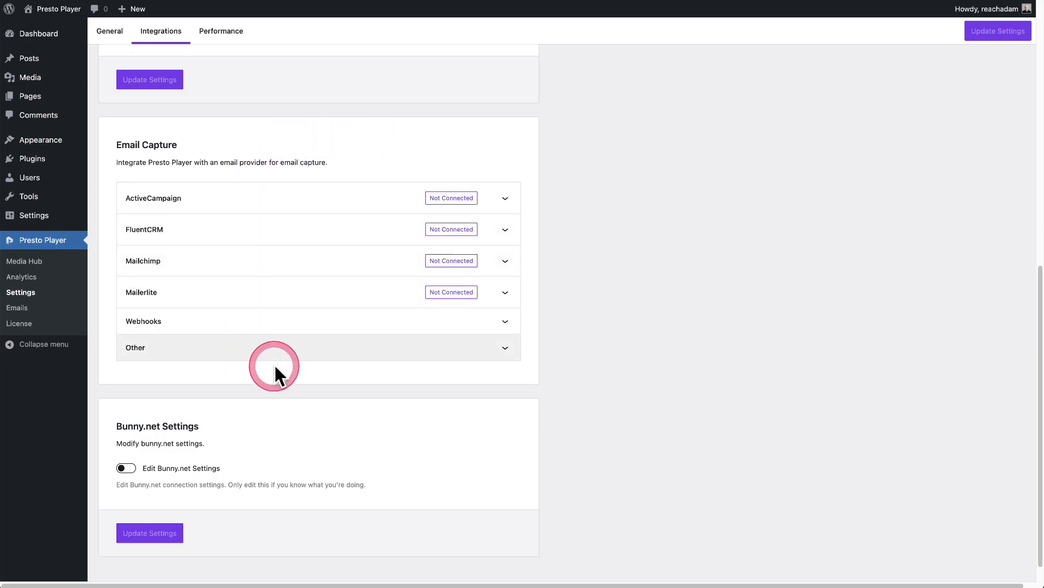
mouse_move(262, 165)
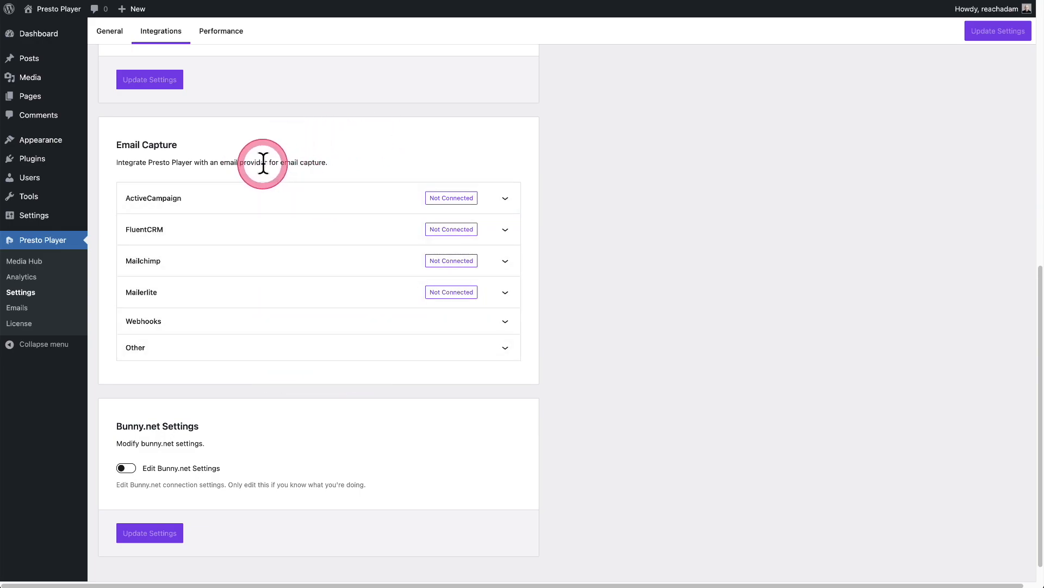
mouse_move(176, 321)
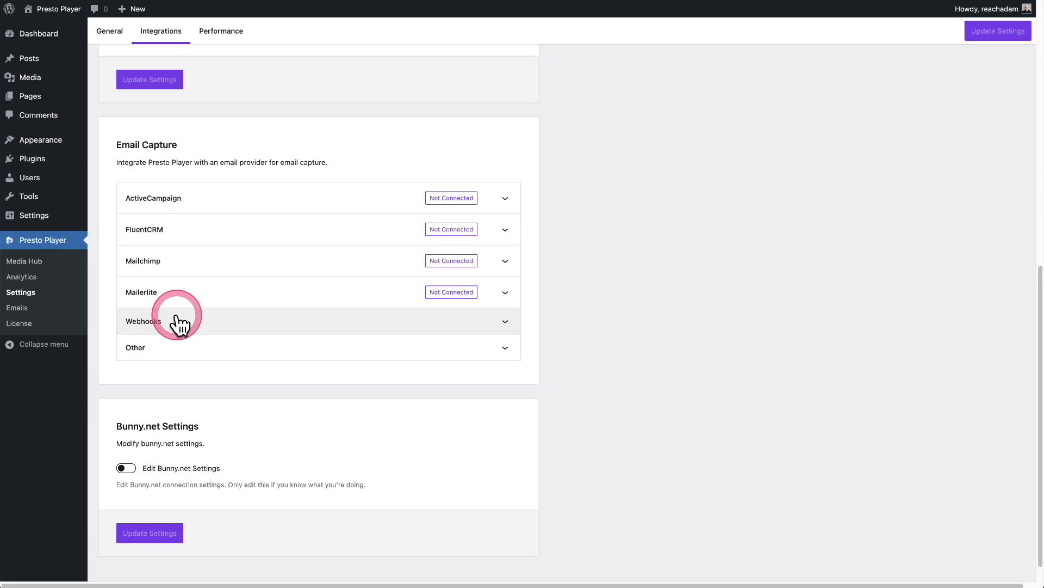
left_click(318, 321)
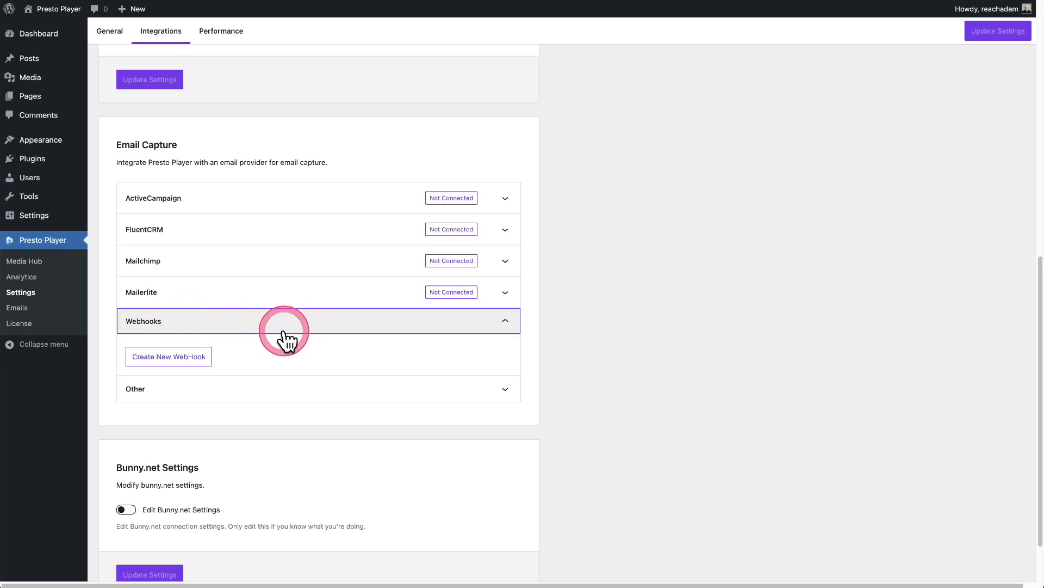
- Open a blank Add A Webhook form, then bring up the SureTriggers dashboard
left_click(168, 355)
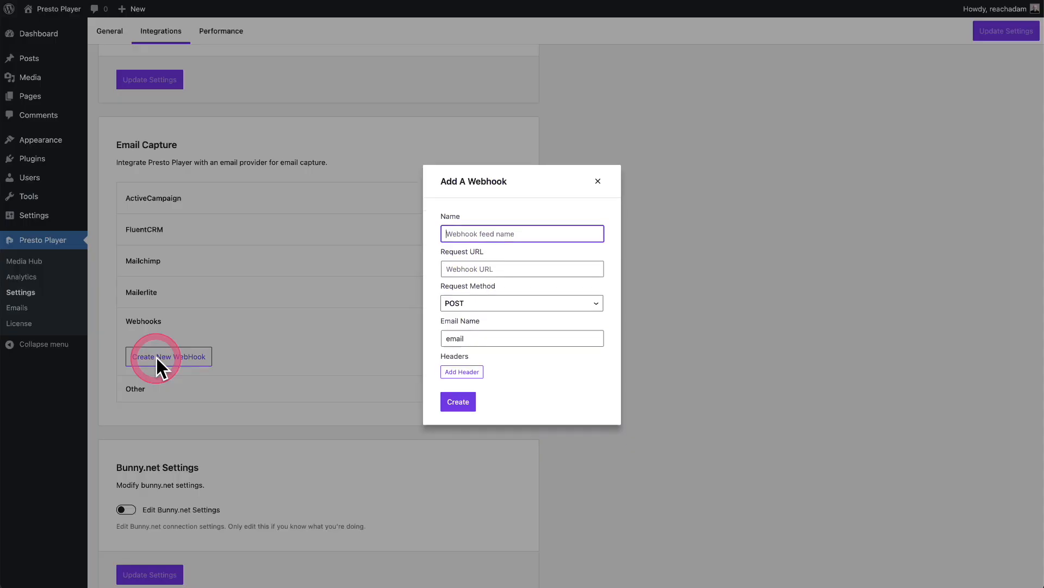
mouse_move(550, 322)
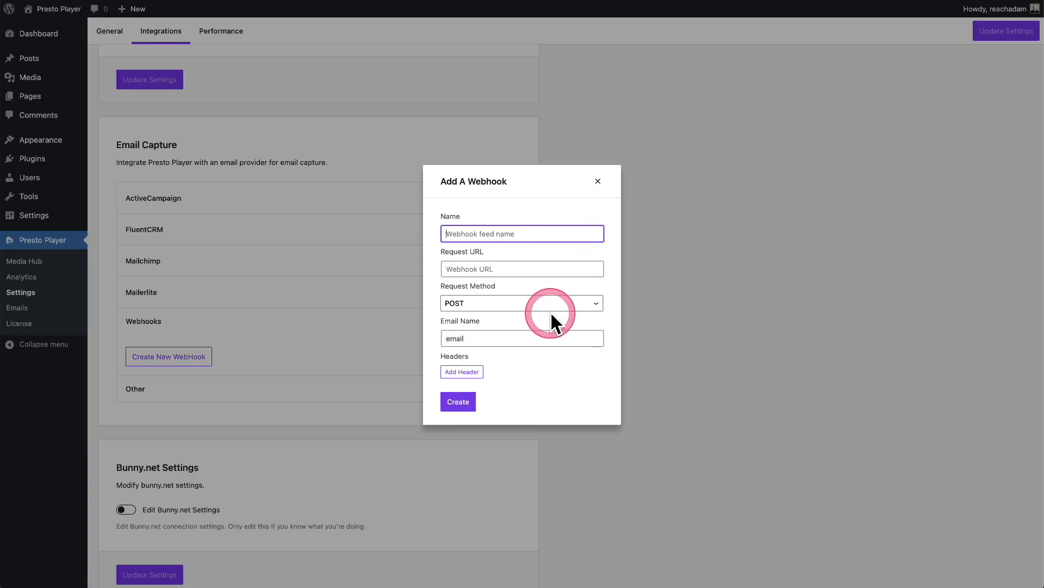
mouse_move(556, 383)
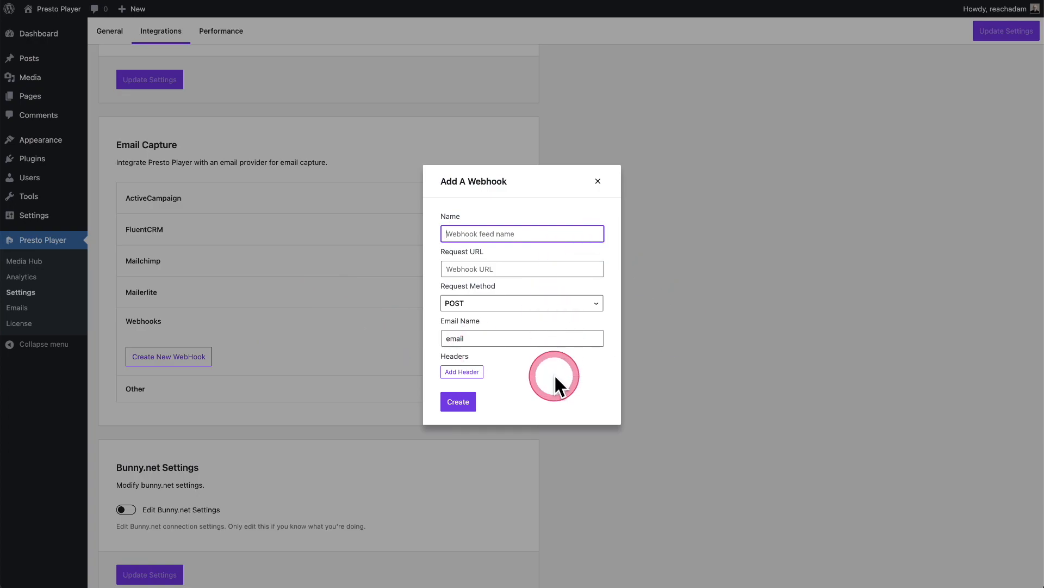
mouse_move(560, 386)
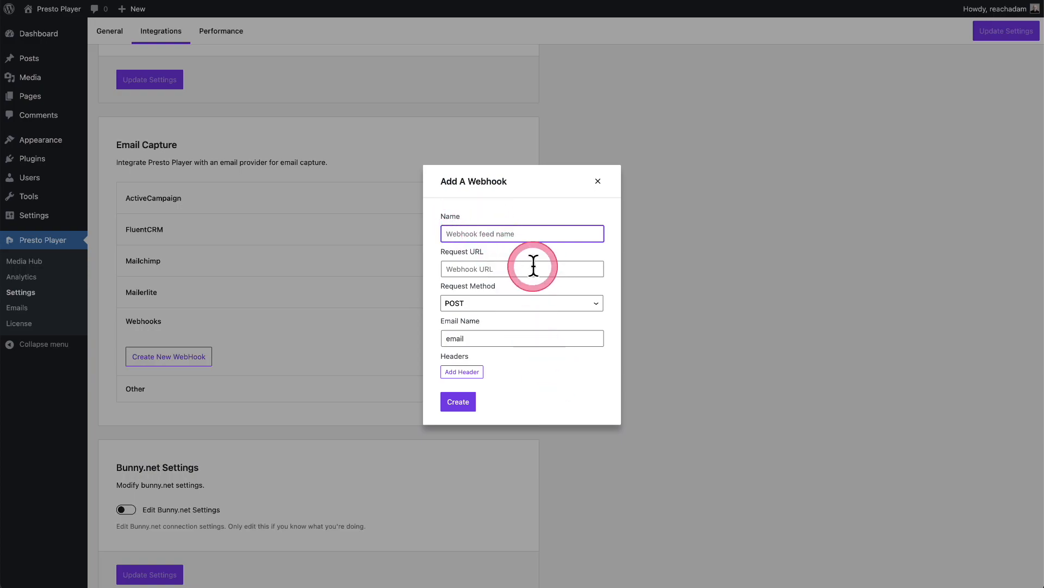
left_click(458, 401)
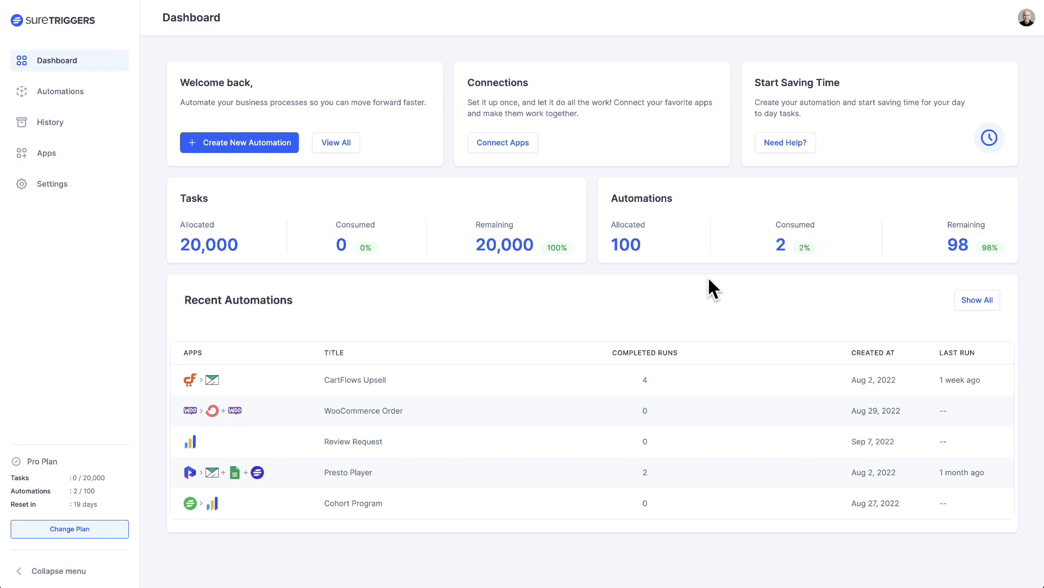
- Create a new SureTriggers automation and save it as 'Presto Player Email Capture'
left_click(699, 279)
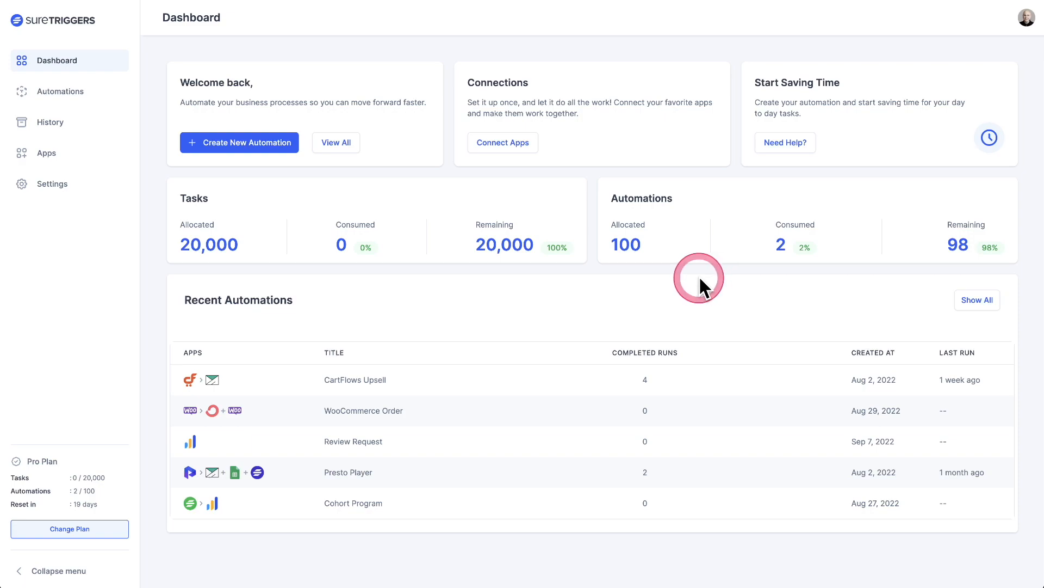
mouse_move(239, 143)
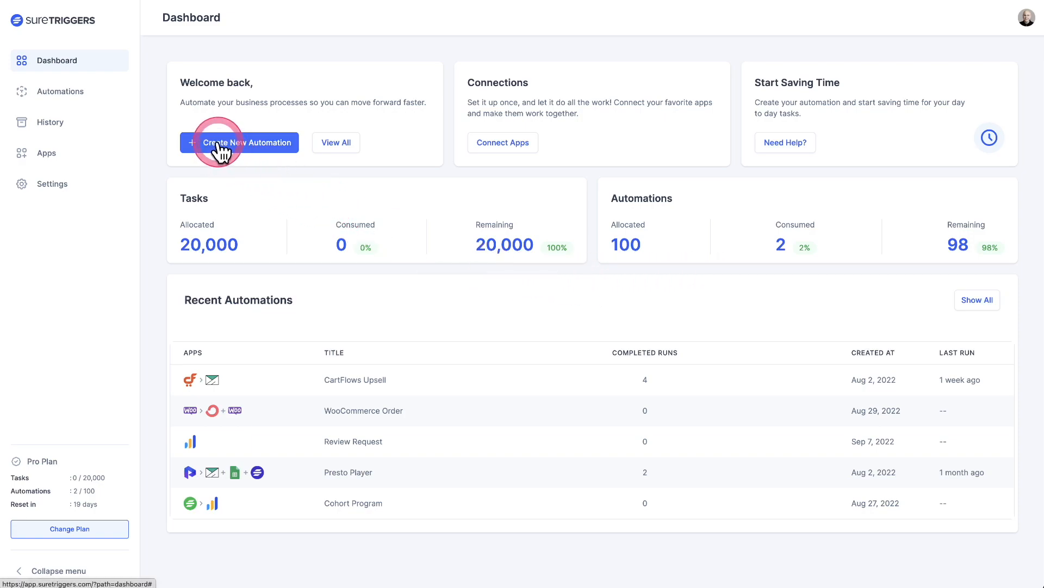
left_click(246, 142)
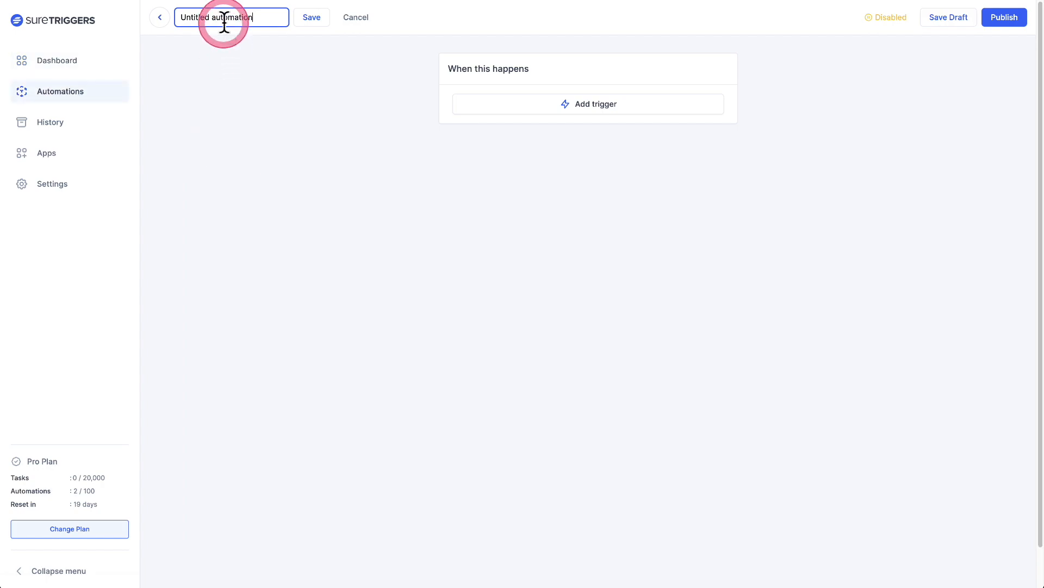
type("Presto Player Email Capture")
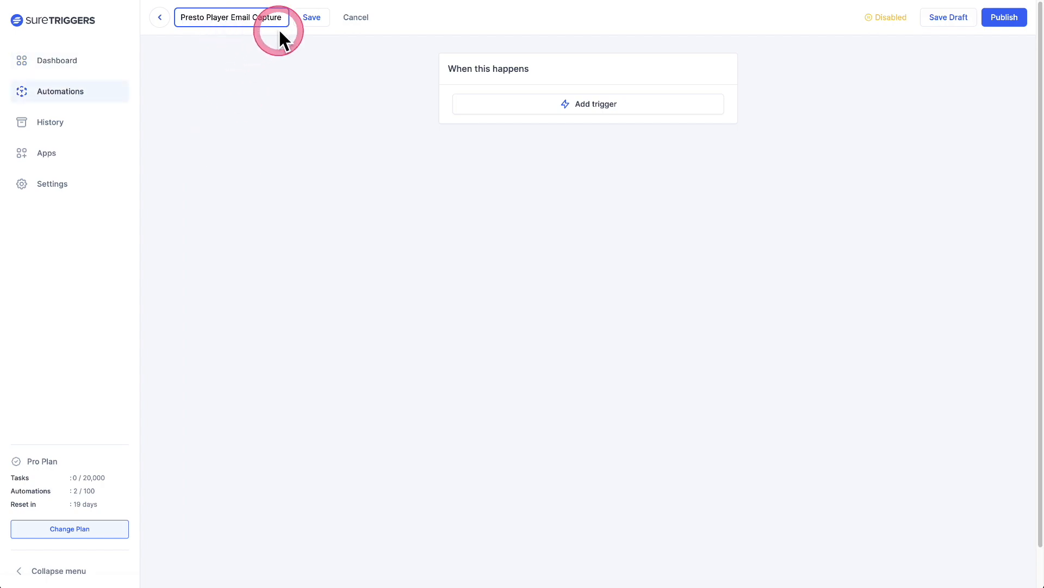
left_click(311, 17)
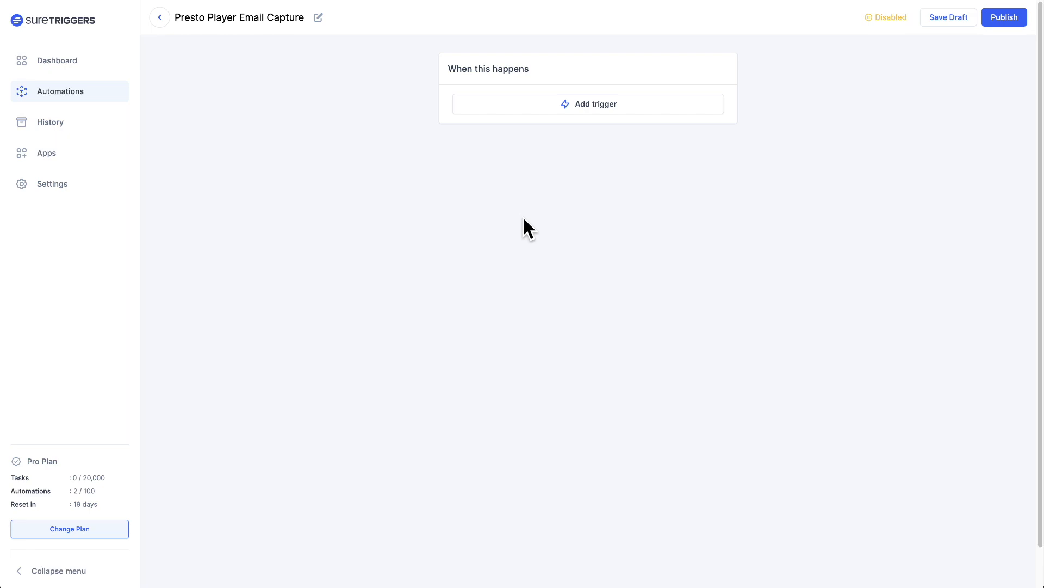
left_click(588, 103)
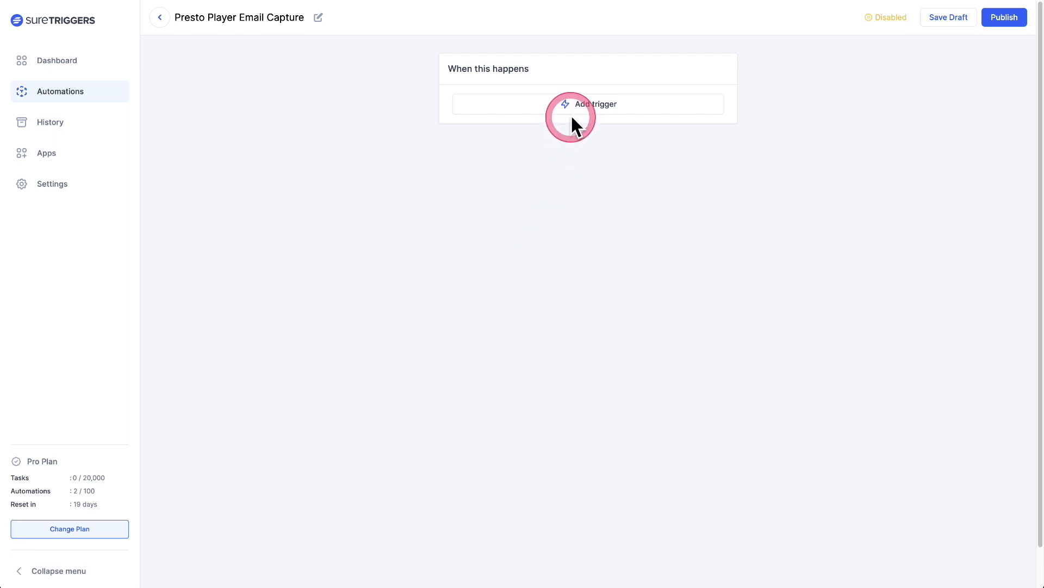
- Set the trigger to Webhooks 'Receive data from a webhook' and copy its webhook URL
left_click(588, 104)
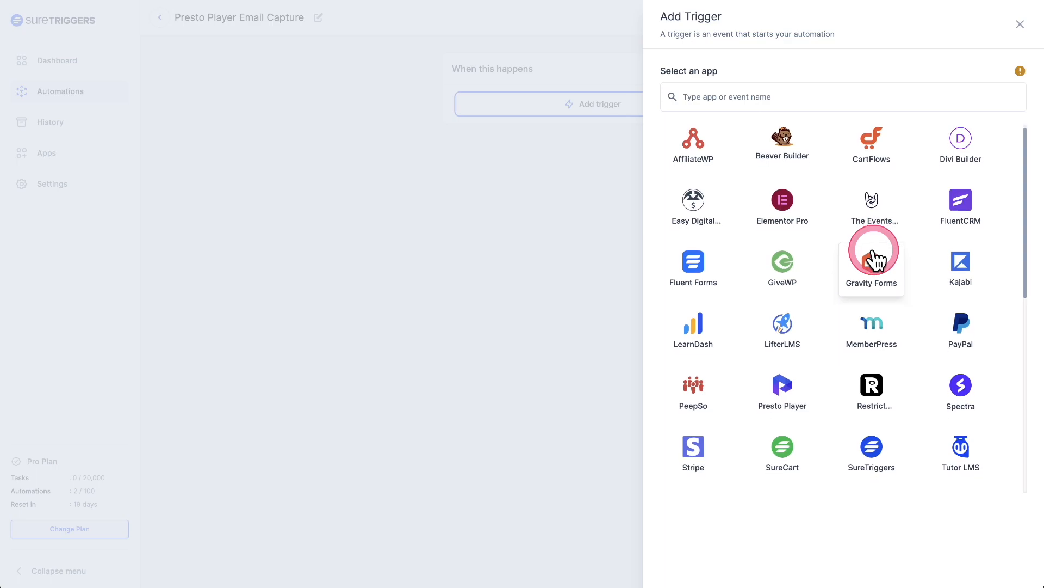
scroll("down", 3)
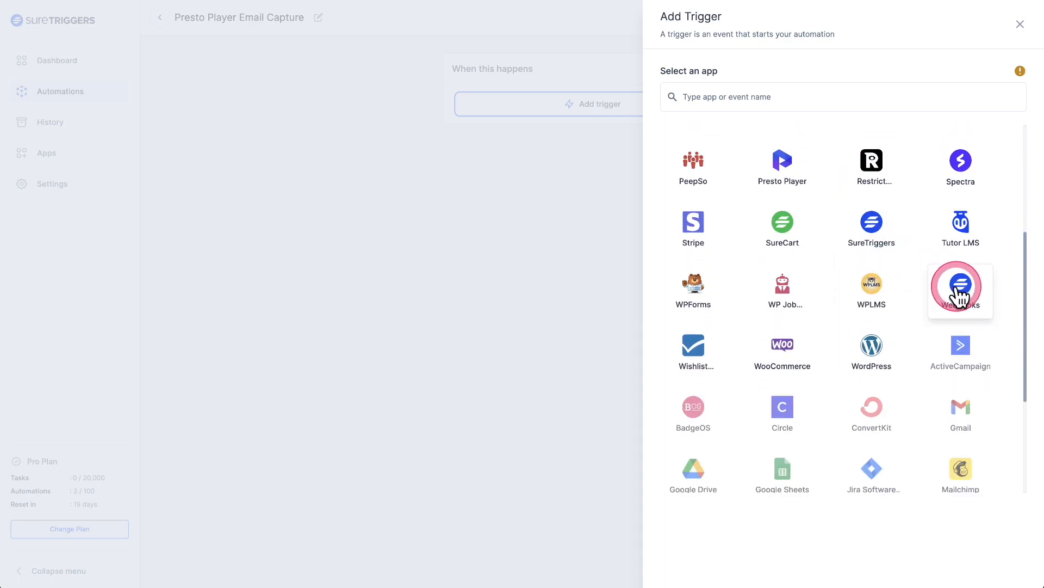
left_click(961, 289)
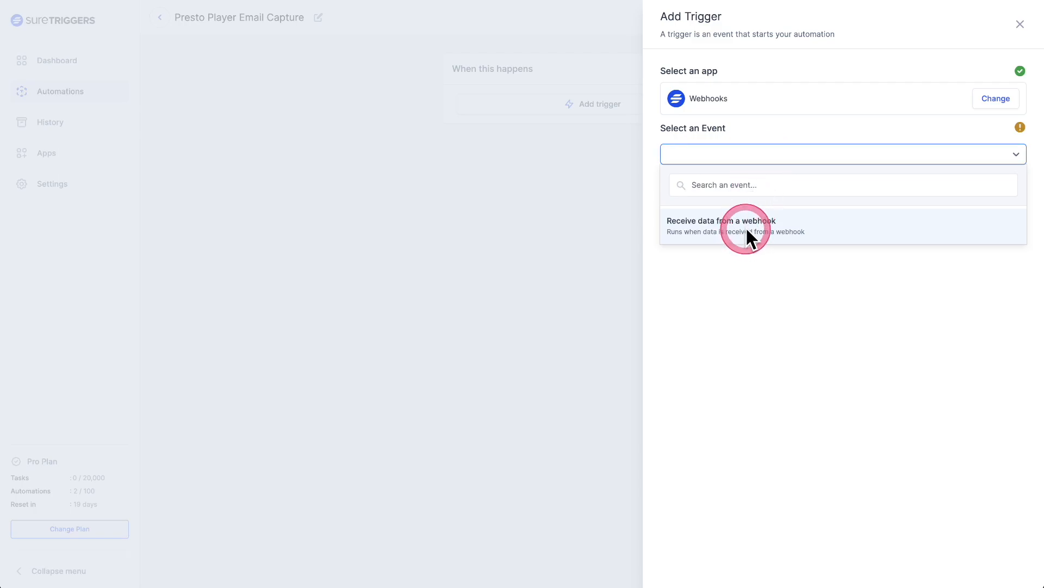
left_click(721, 225)
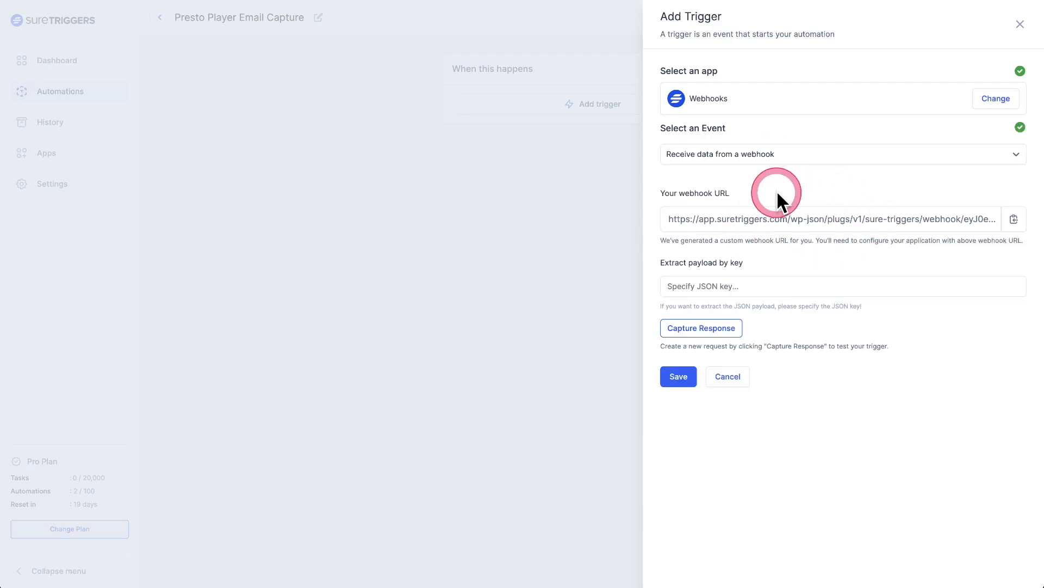
mouse_move(826, 260)
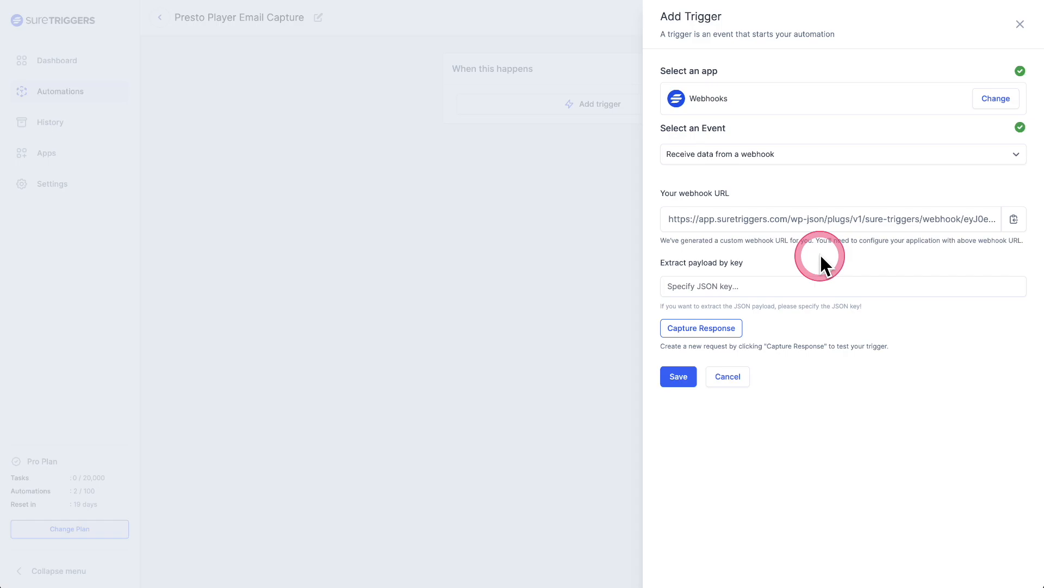
mouse_move(1014, 219)
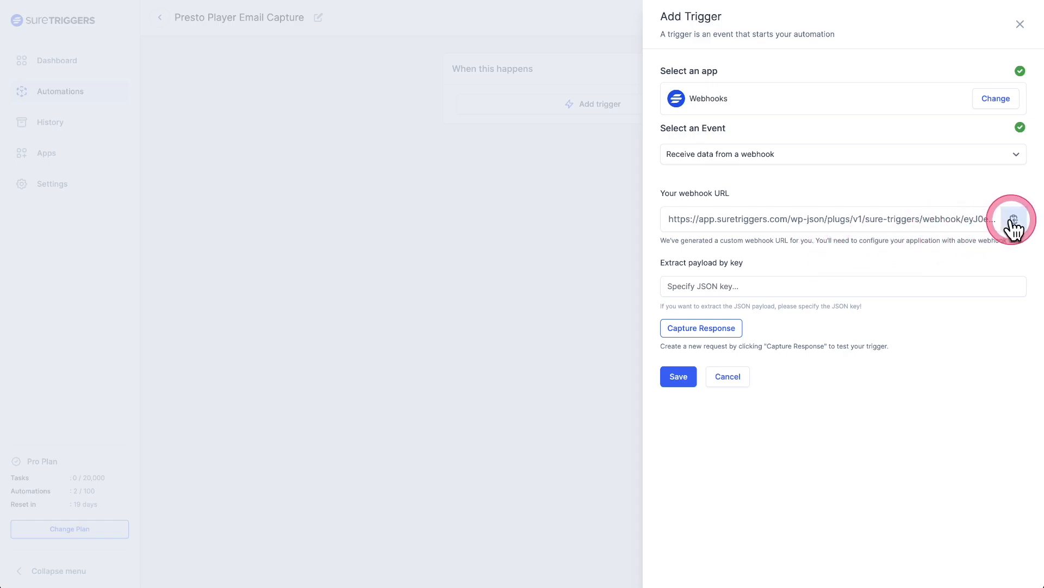
left_click(1013, 219)
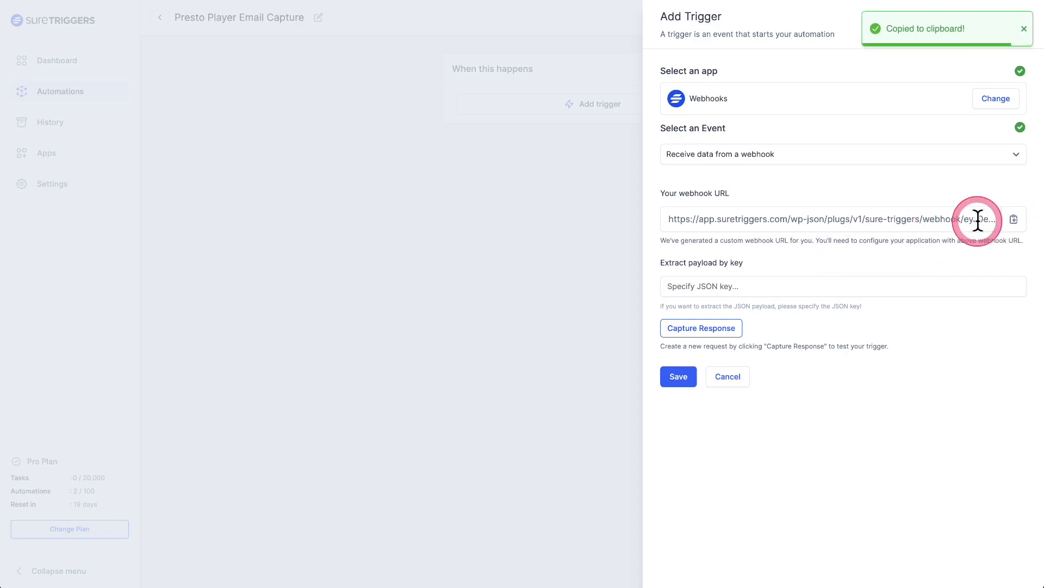
mouse_move(783, 219)
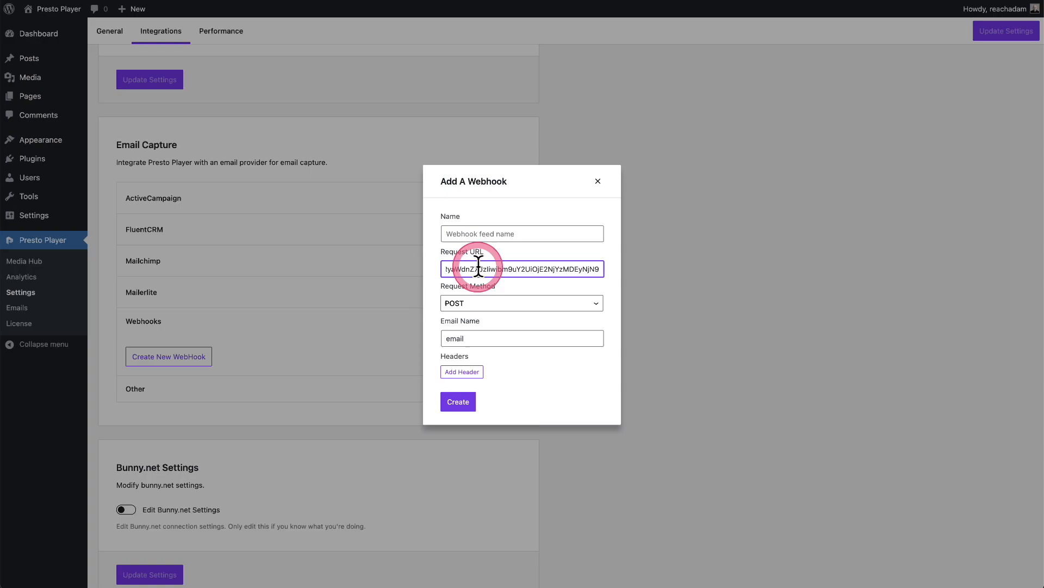
- Create the 'To SureTriggers' POST webhook targeting the copied SureTriggers URL
type("To SureTriggers")
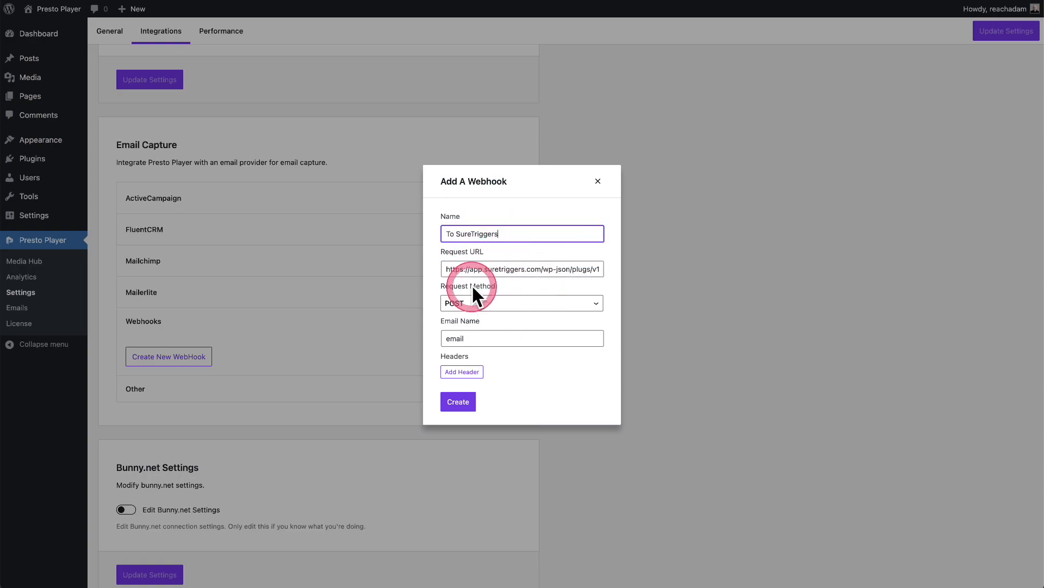
mouse_move(508, 371)
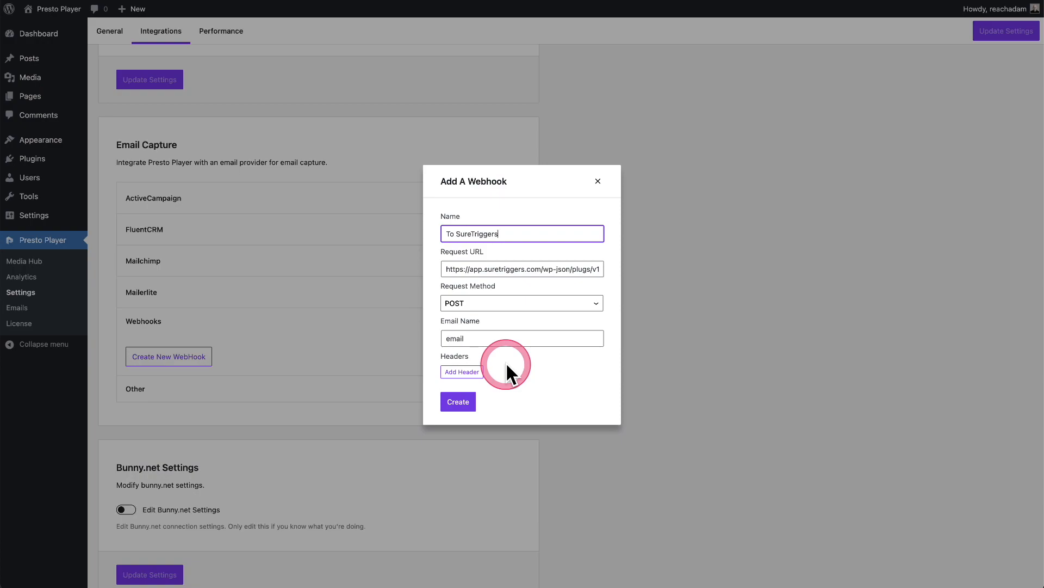
mouse_move(523, 268)
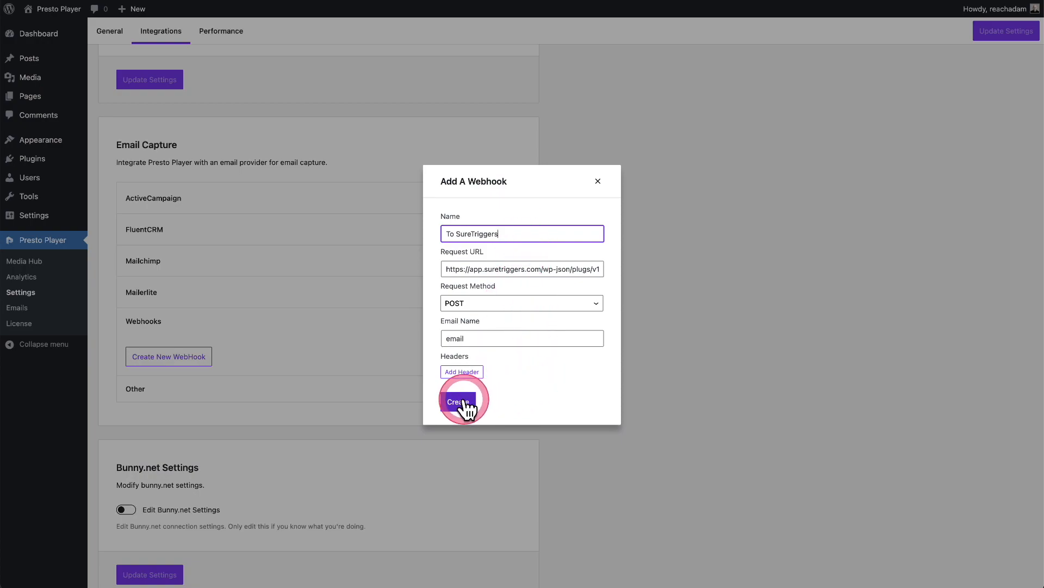
left_click(458, 401)
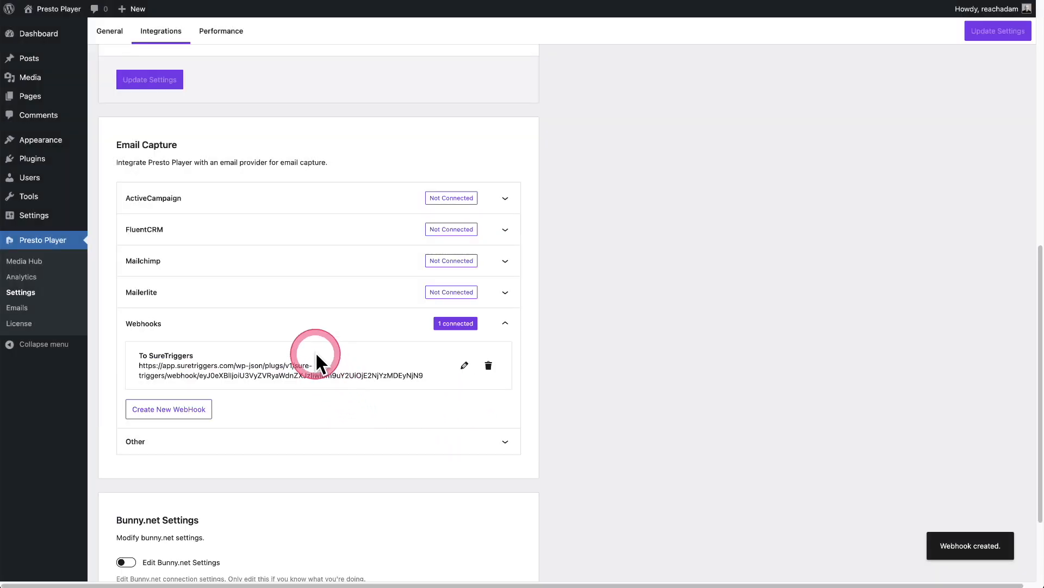
mouse_move(303, 380)
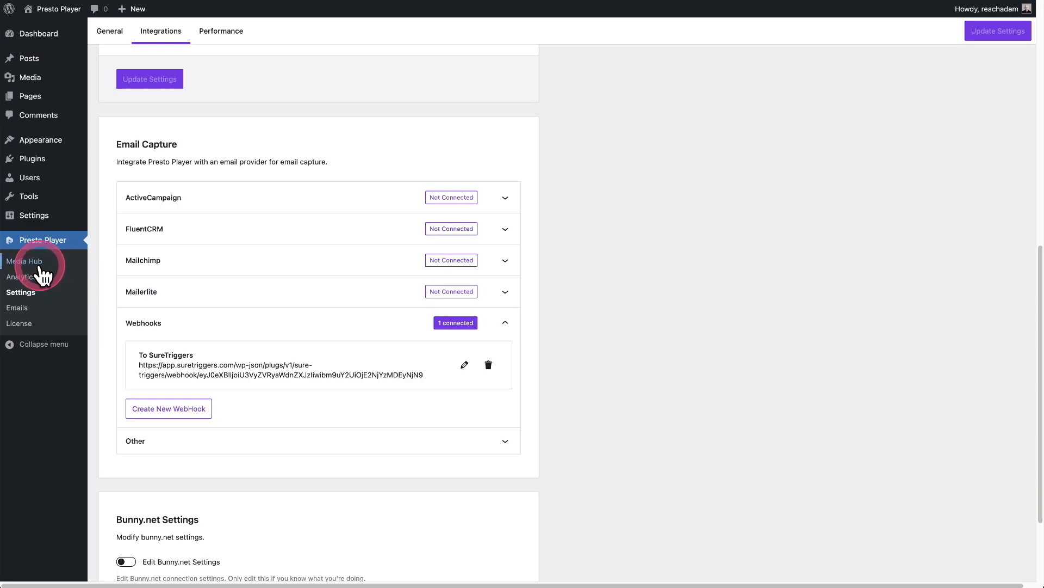
- Open Video Presentation from the Media Hub and reveal its video block's preset settings
left_click(25, 260)
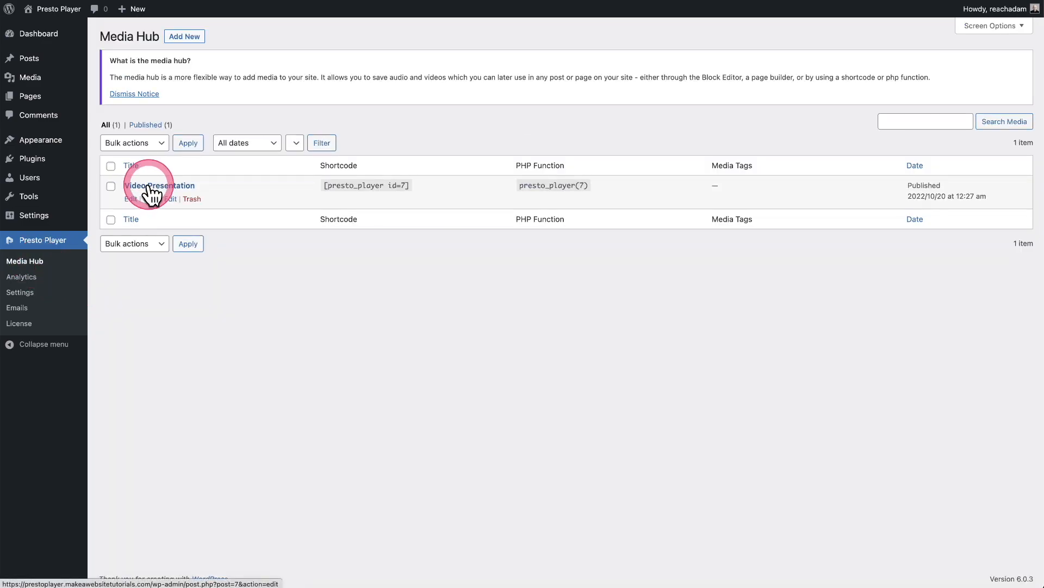
left_click(159, 185)
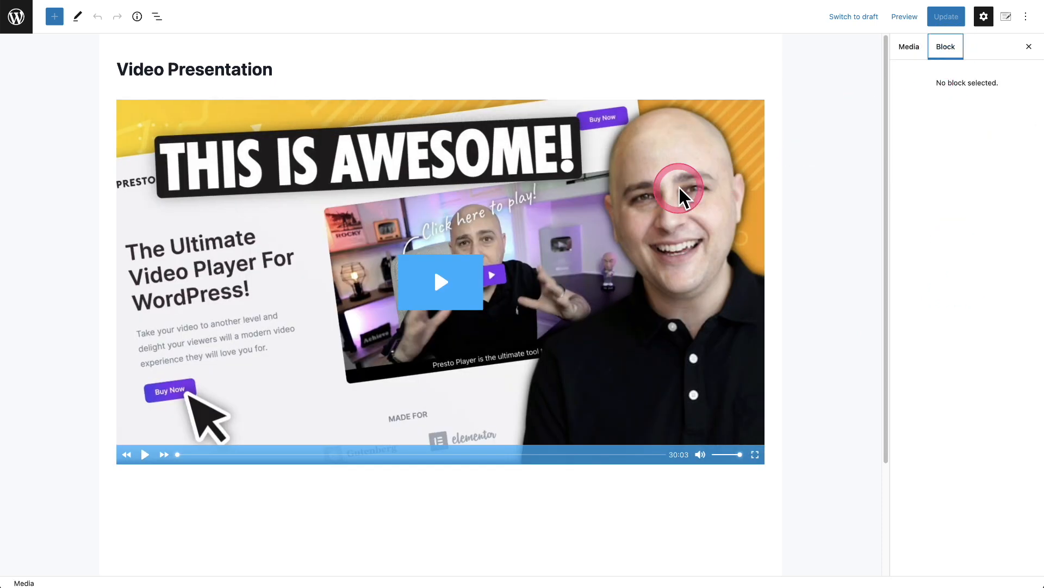
left_click(439, 280)
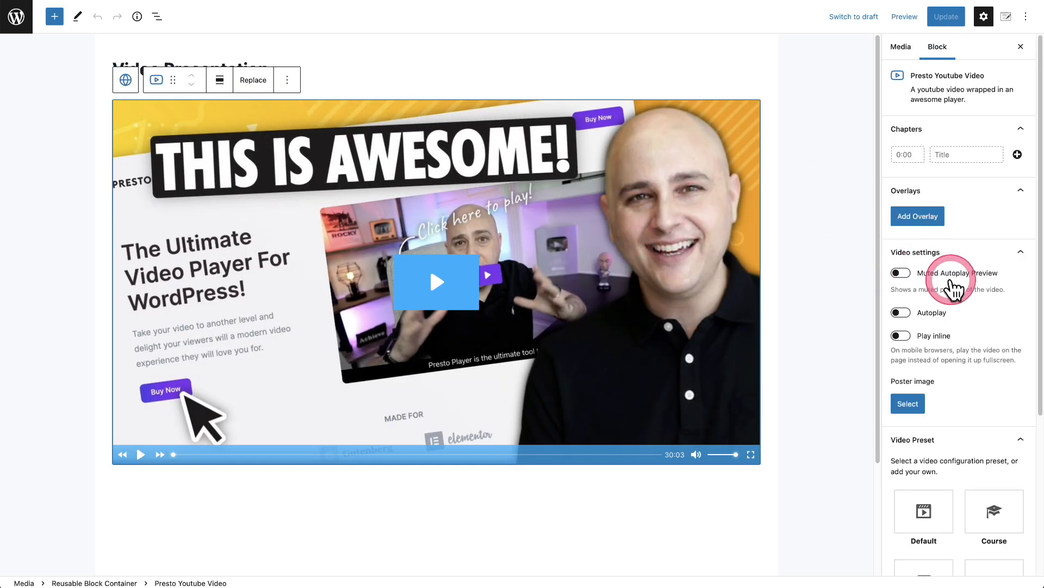
scroll("down", 3)
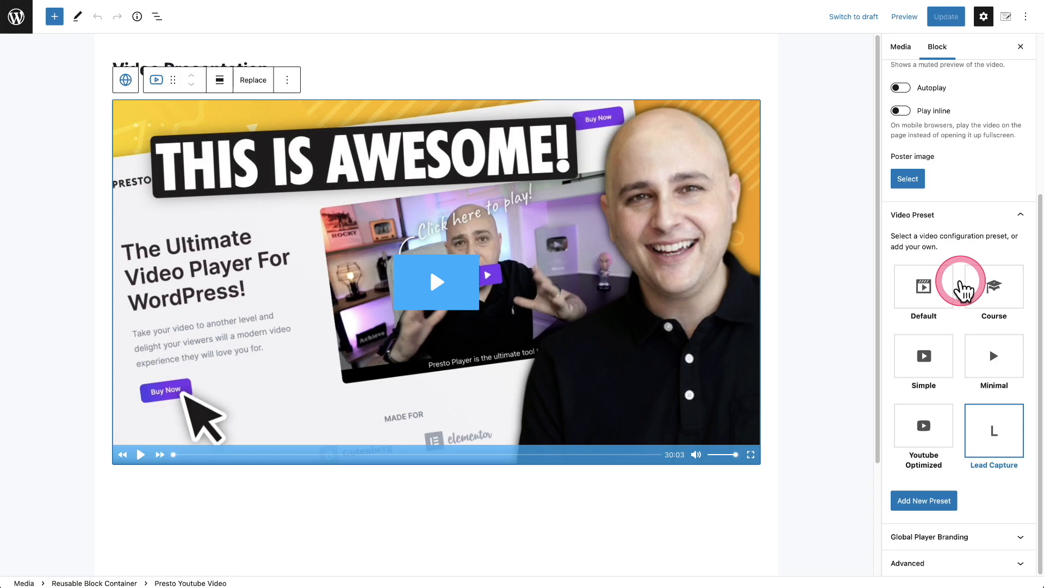
mouse_move(994, 466)
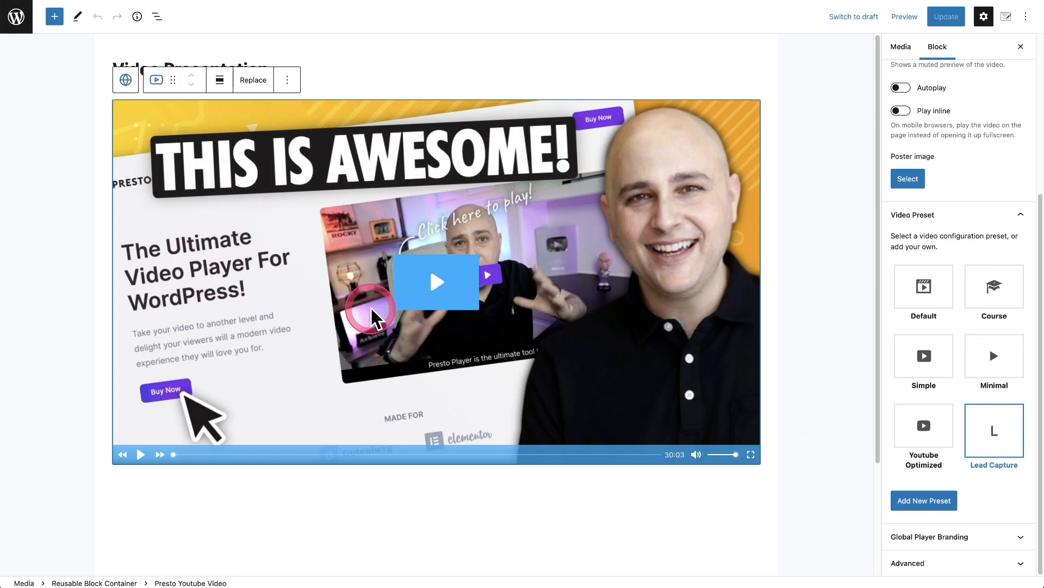
mouse_move(999, 416)
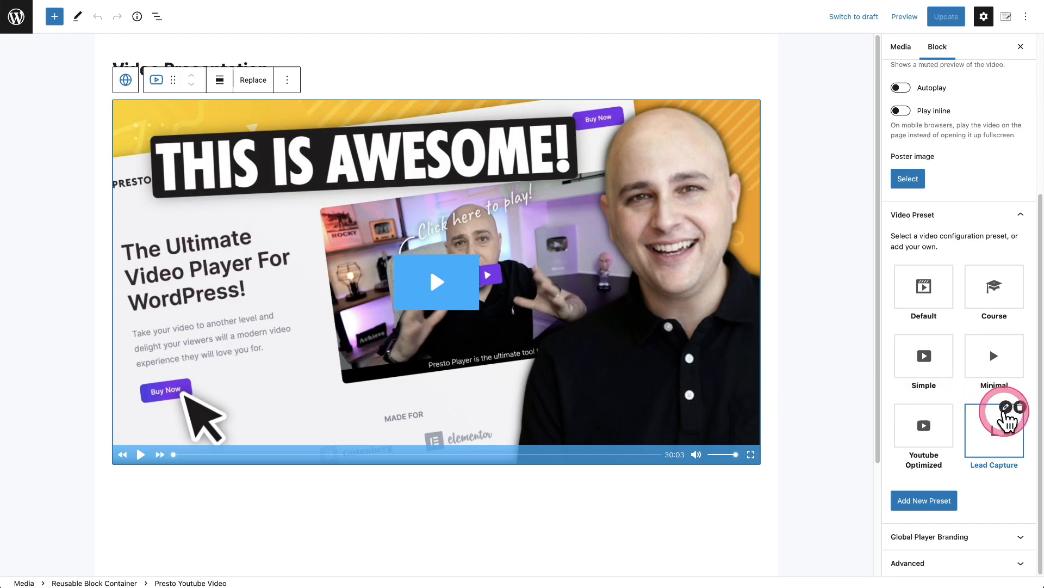
- Edit the Lead Capture preset's Email Capture to use provider Webhooks with the 'To SureTriggers' webhook
left_click(1010, 407)
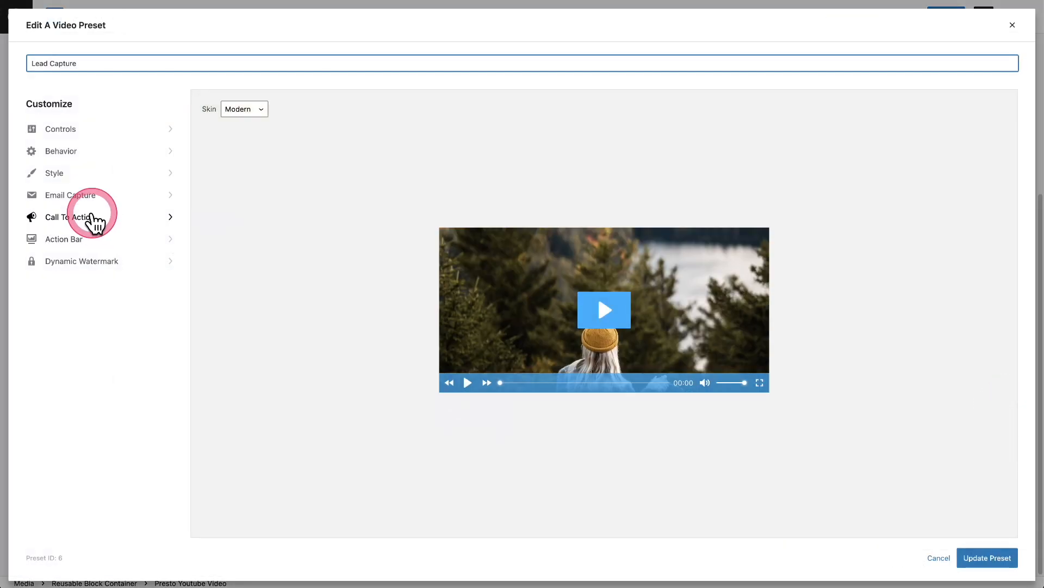
left_click(70, 194)
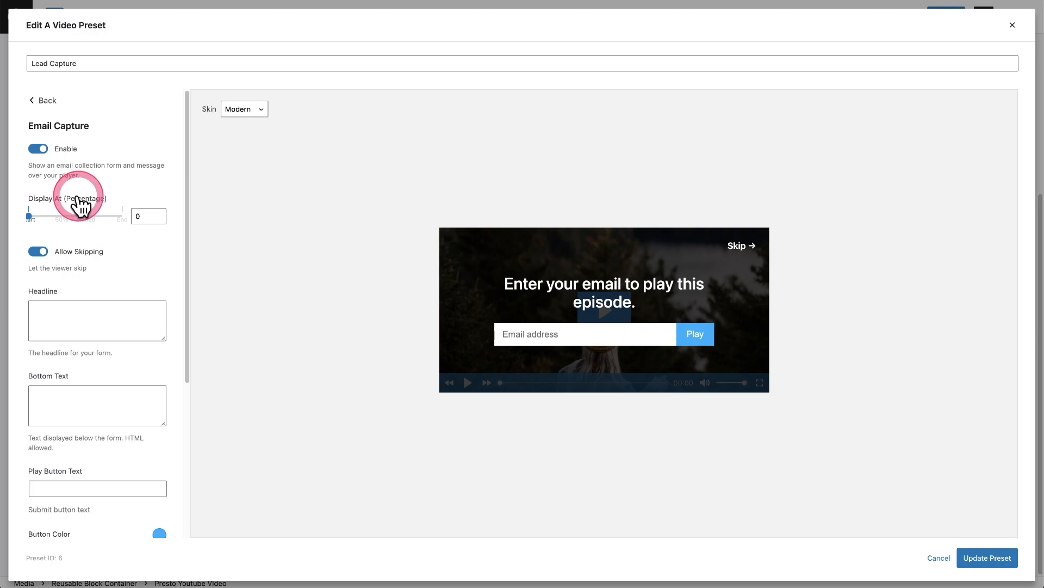
mouse_move(103, 279)
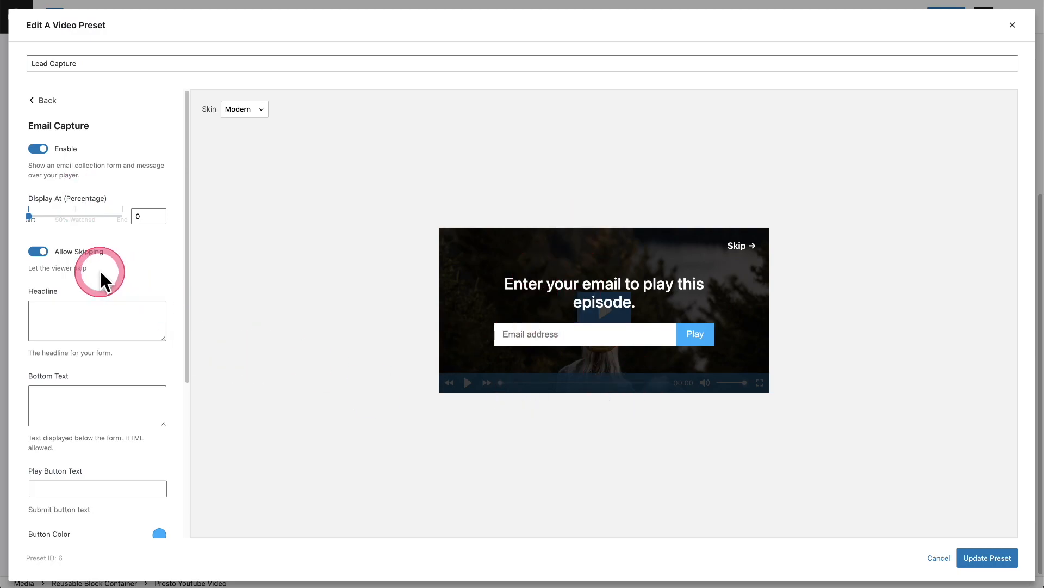
scroll("down", 3)
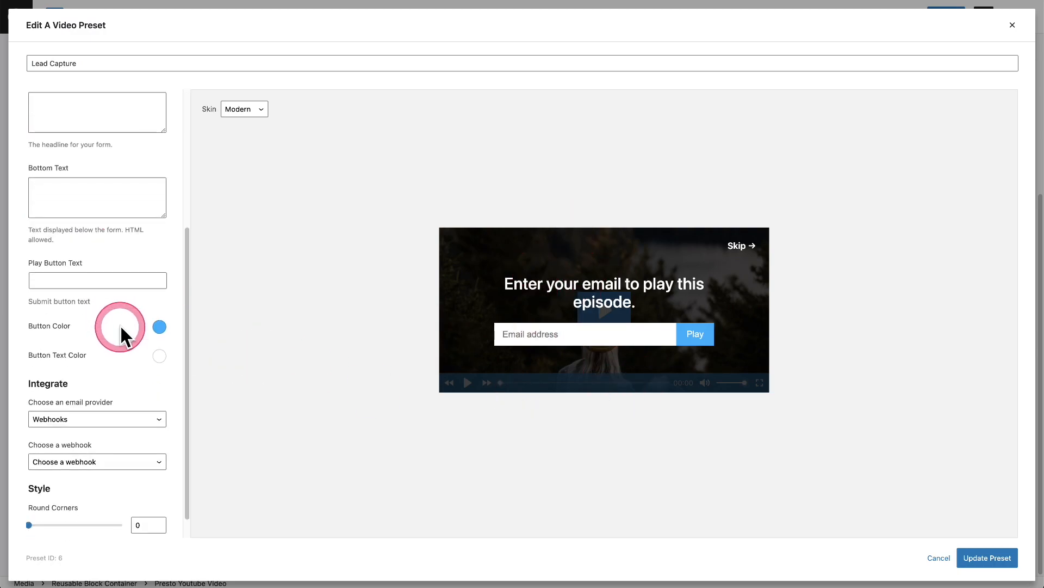
scroll("down", 3)
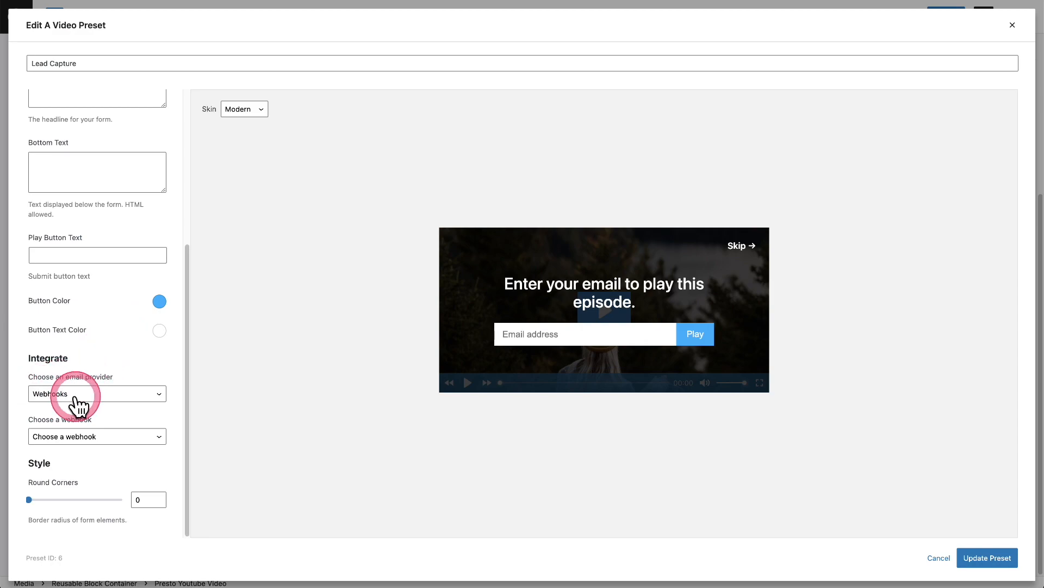
left_click(97, 393)
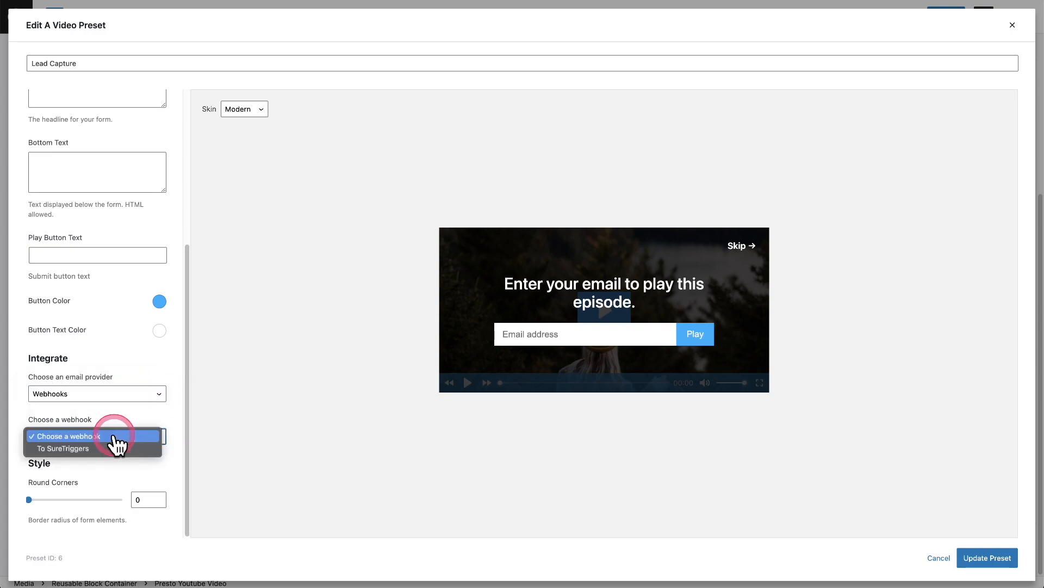
left_click(63, 448)
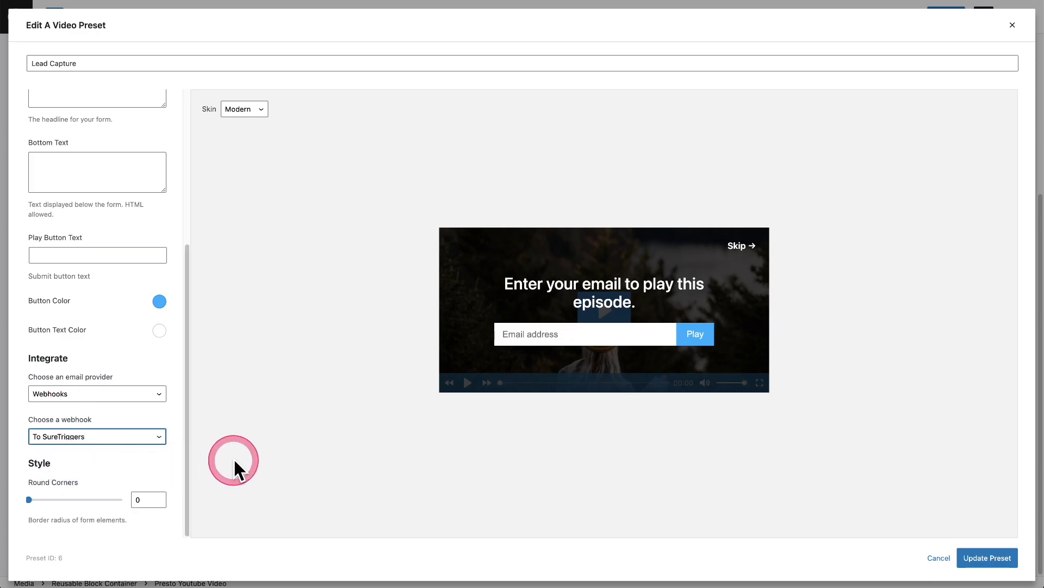
scroll("up", 3)
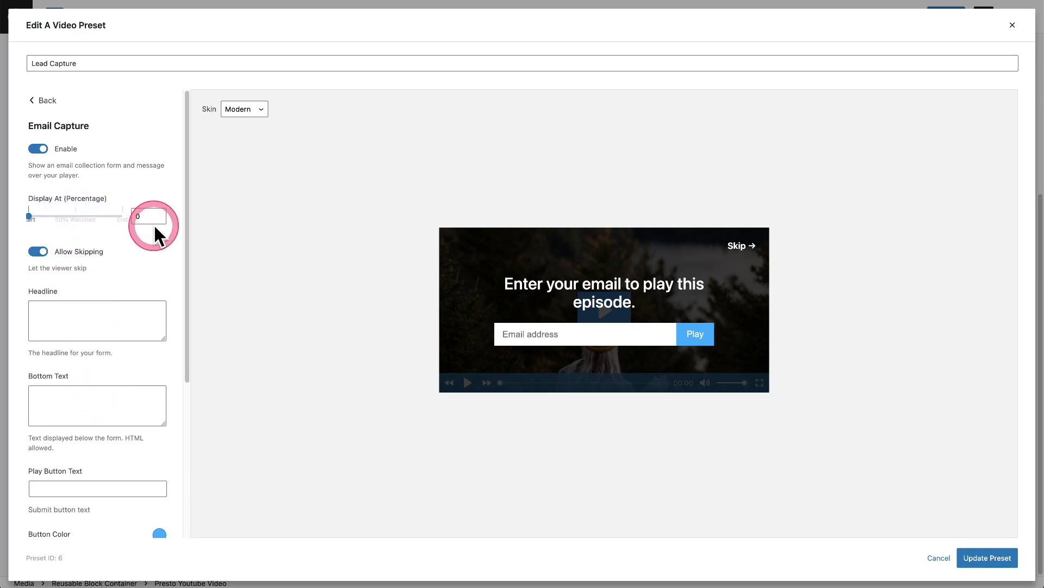
mouse_move(729, 263)
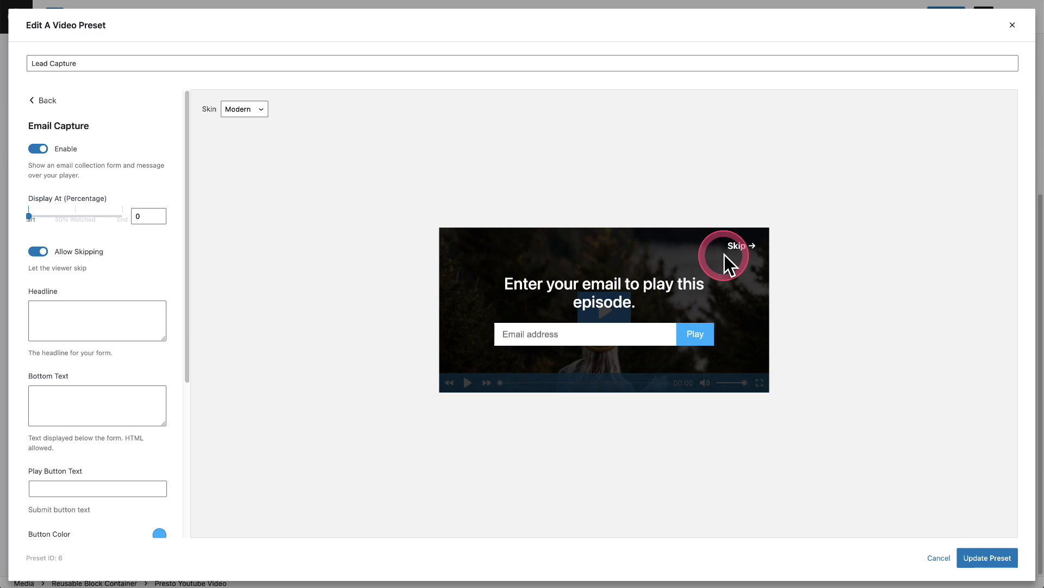
mouse_move(170, 330)
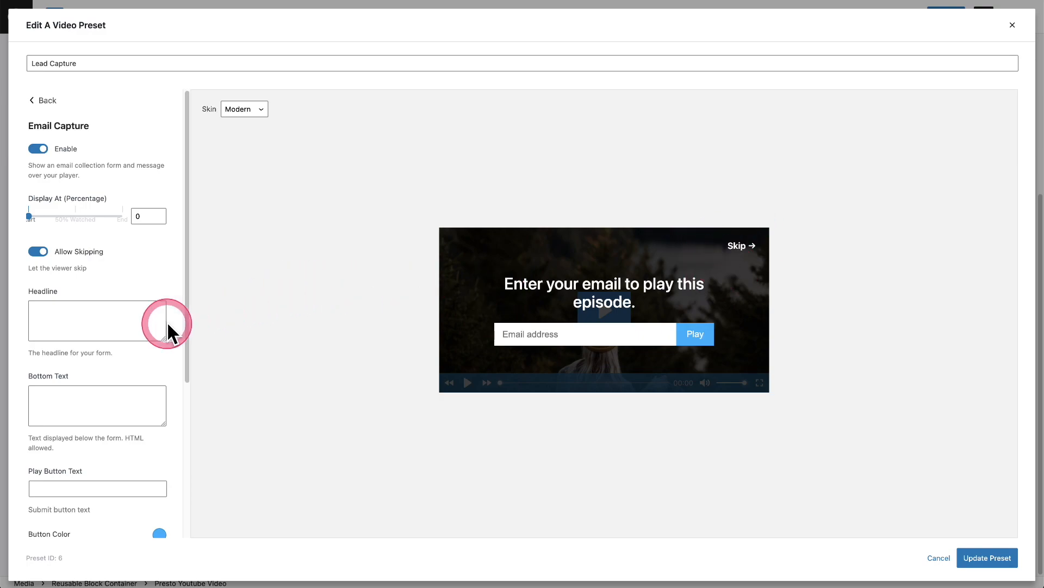
scroll("down", 3)
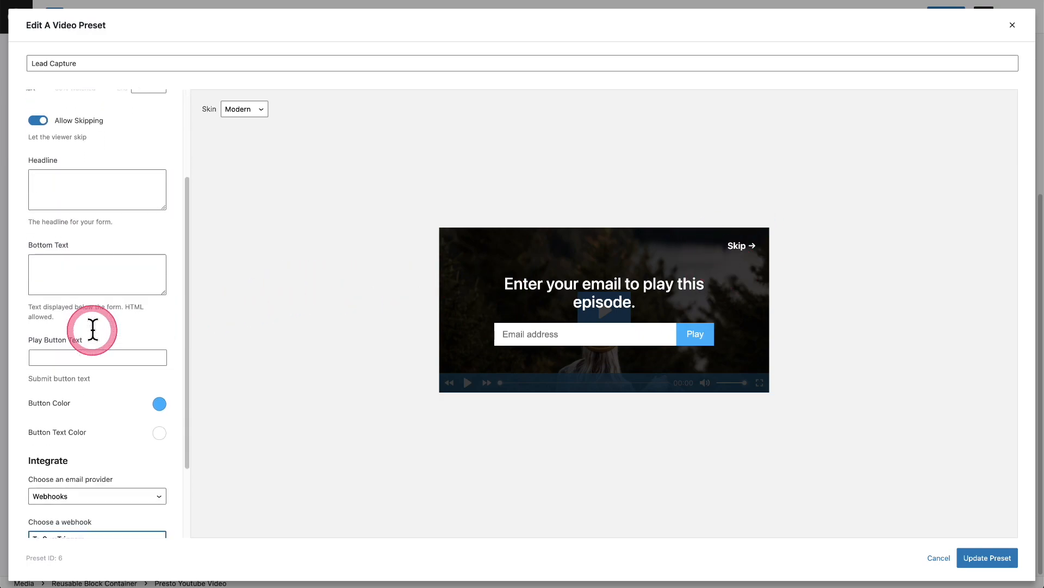
scroll("down", 3)
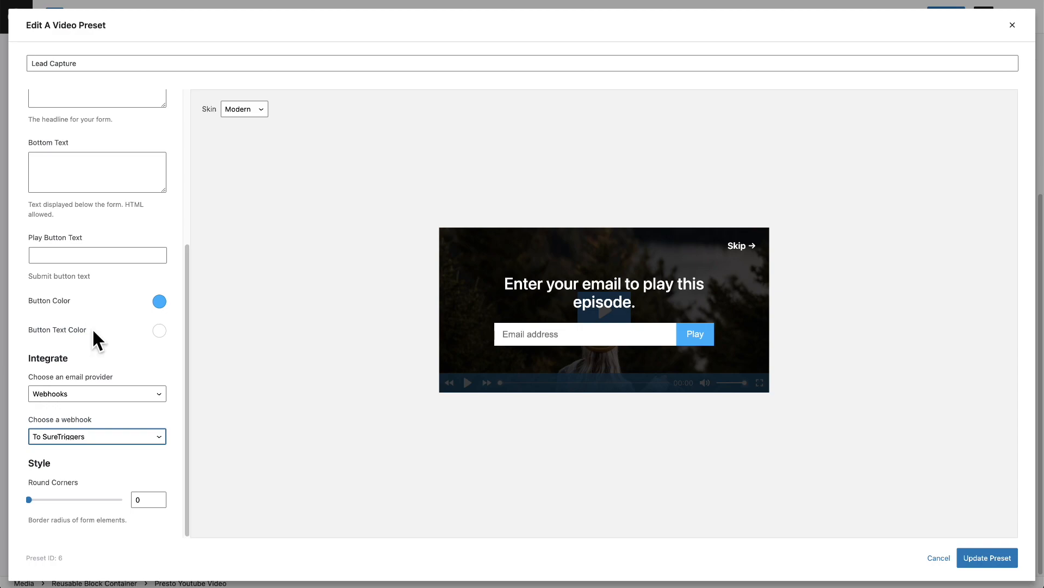
scroll("up", 3)
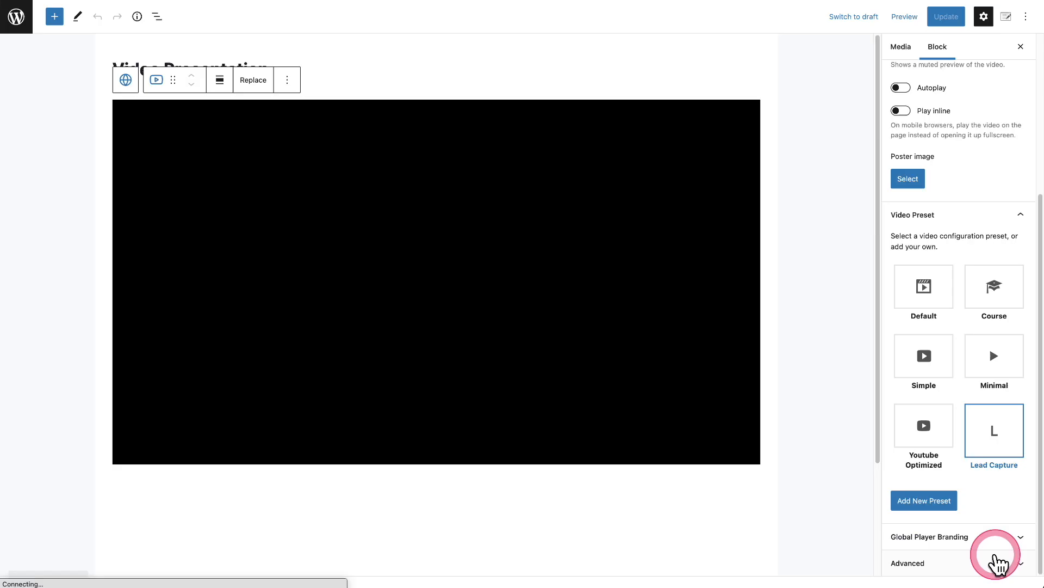
left_click(993, 426)
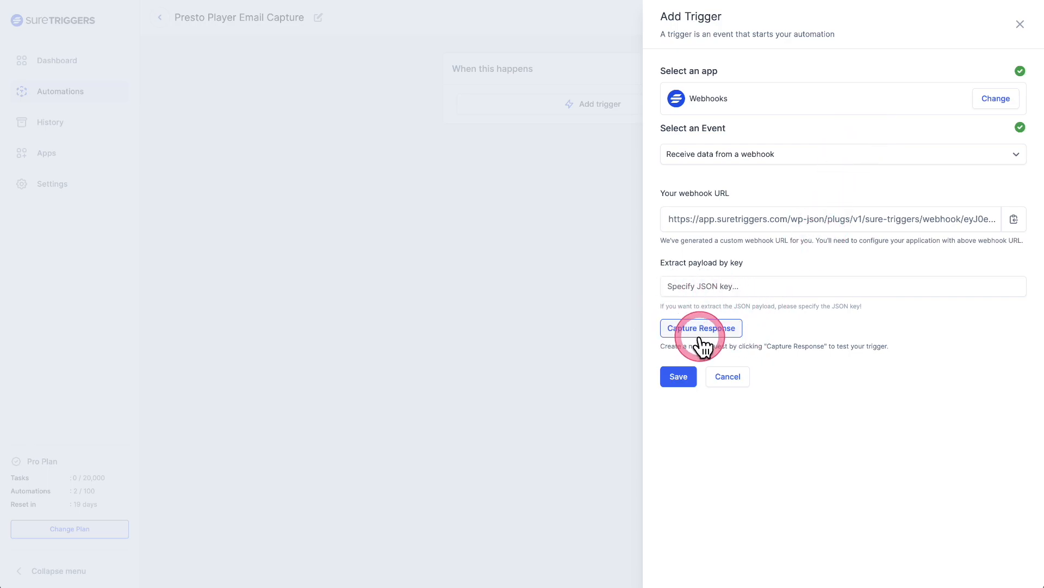
mouse_move(781, 349)
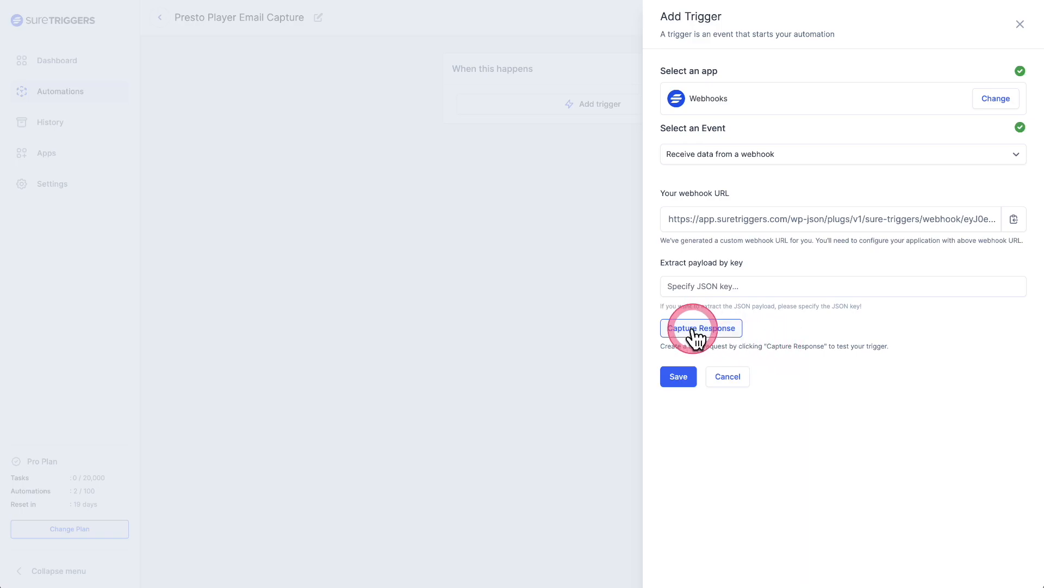
- Start capturing a test response for the Webhooks trigger
left_click(700, 328)
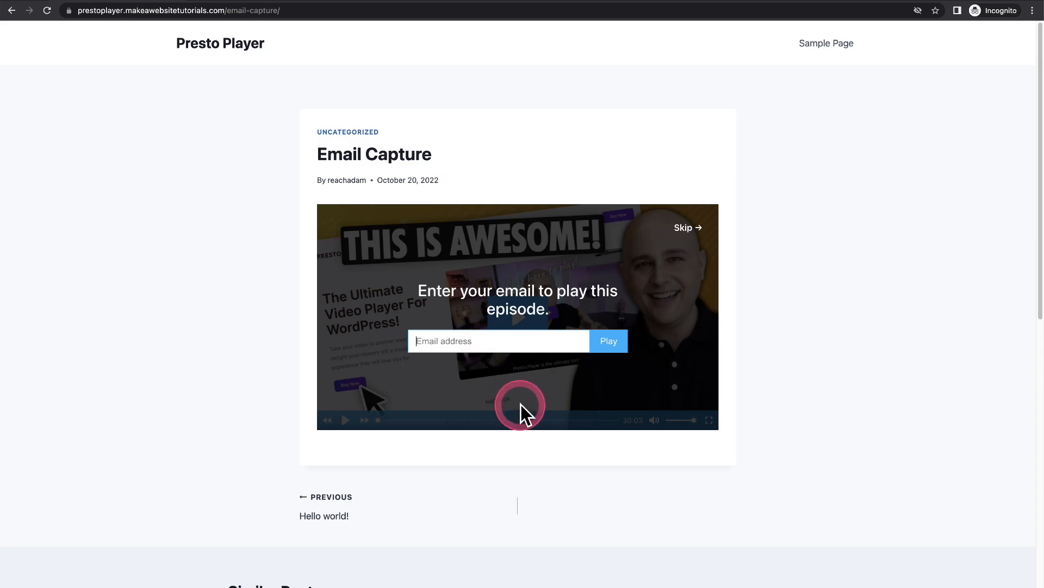
- Submit an email through the Email Capture post's video form and play the unlocked video
left_click(608, 341)
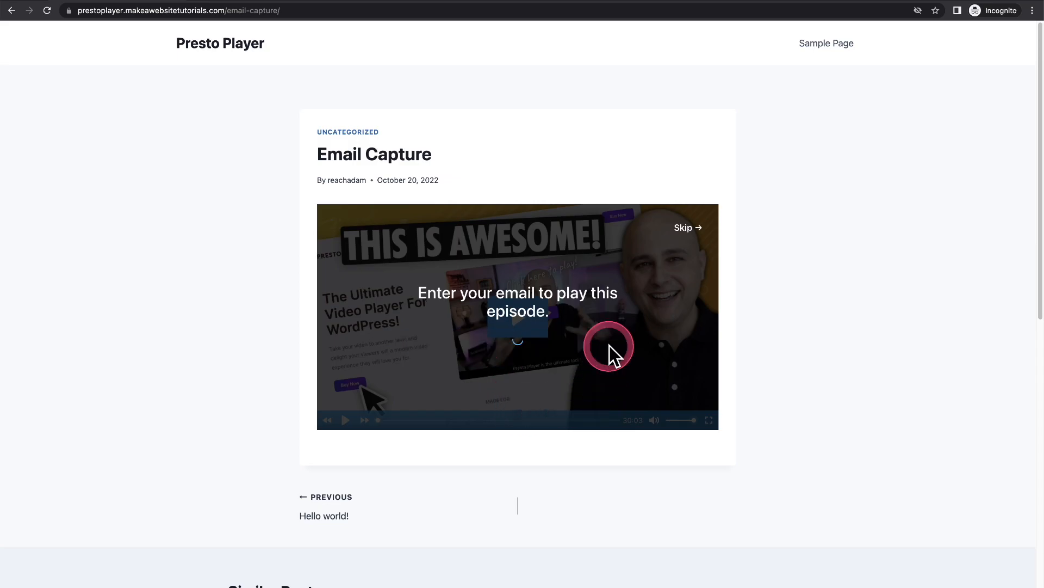
left_click(686, 227)
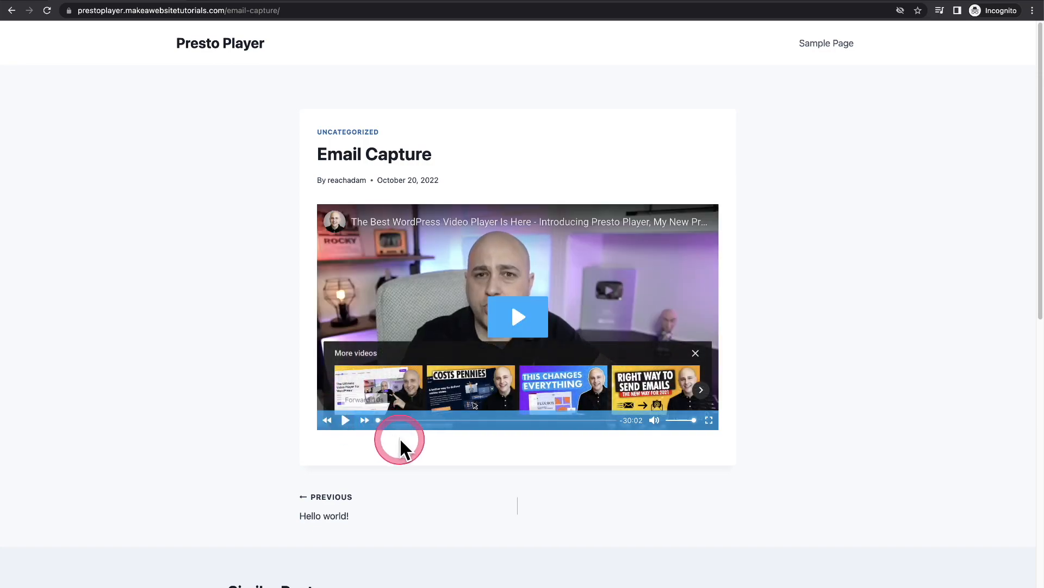
mouse_move(783, 212)
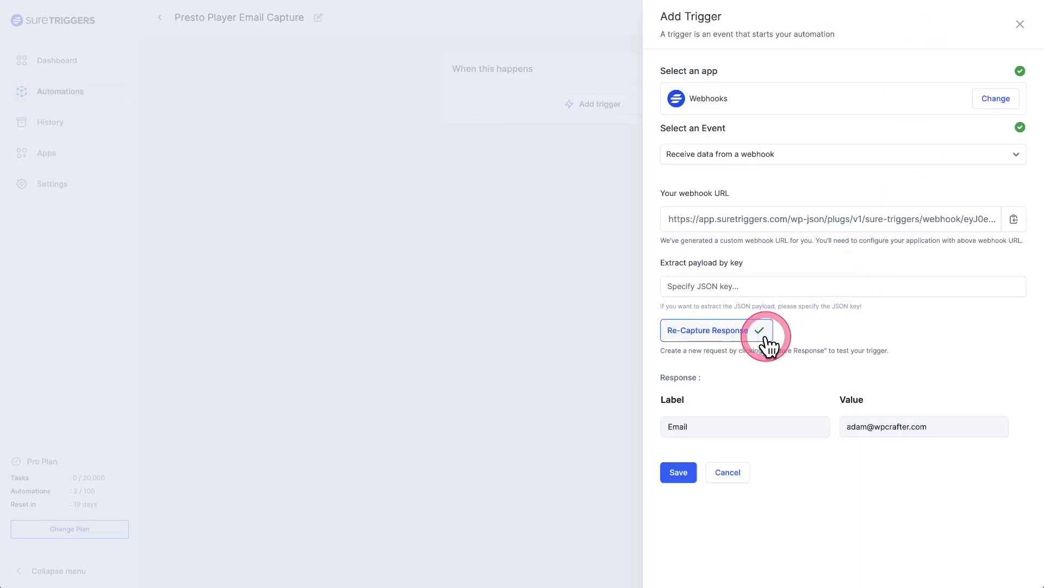
mouse_move(764, 380)
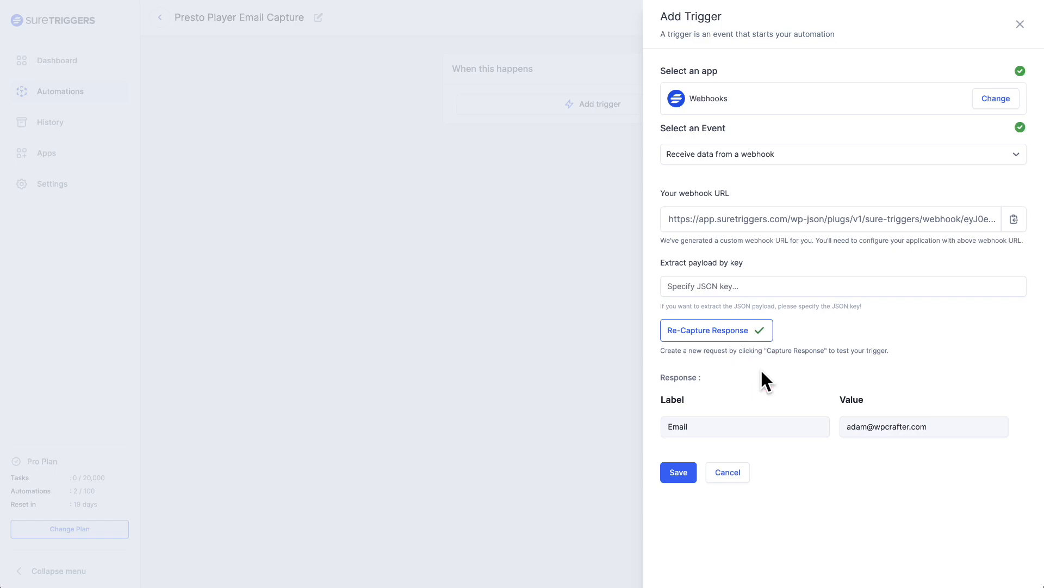
mouse_move(745, 426)
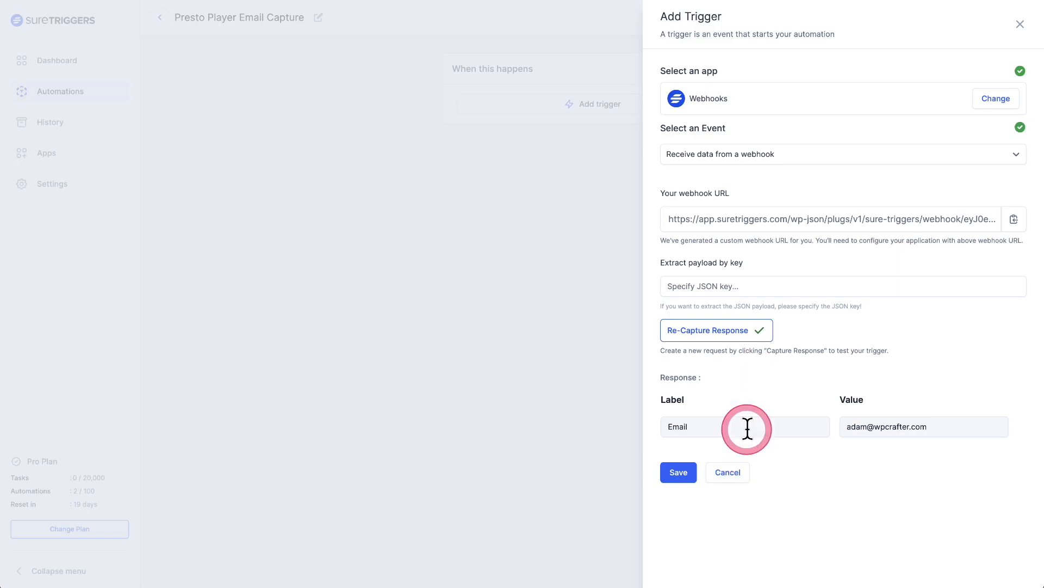
mouse_move(690, 426)
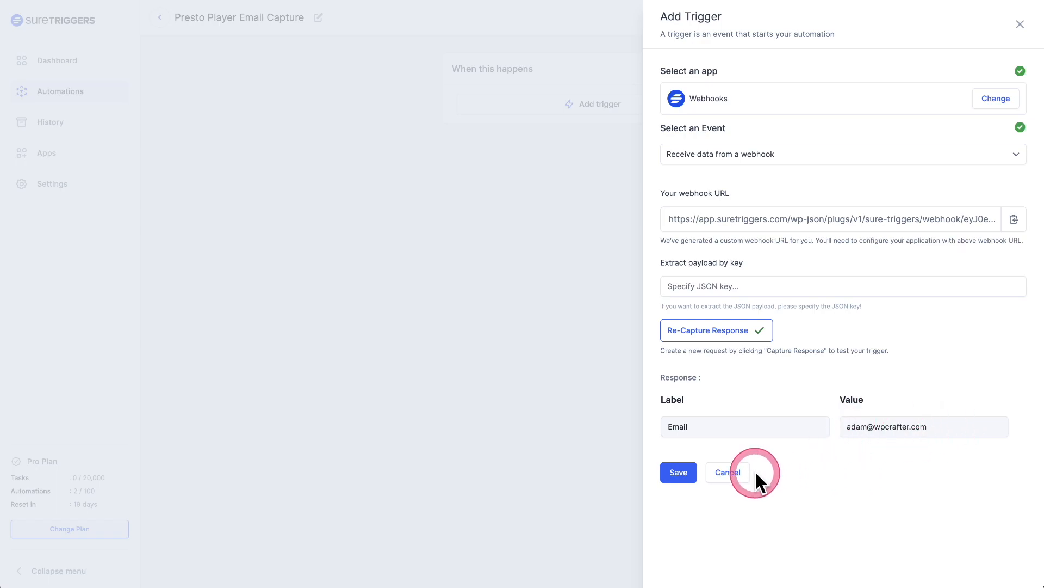
- Save the 'Receive data from a webhook' trigger with its captured Email field
left_click(677, 472)
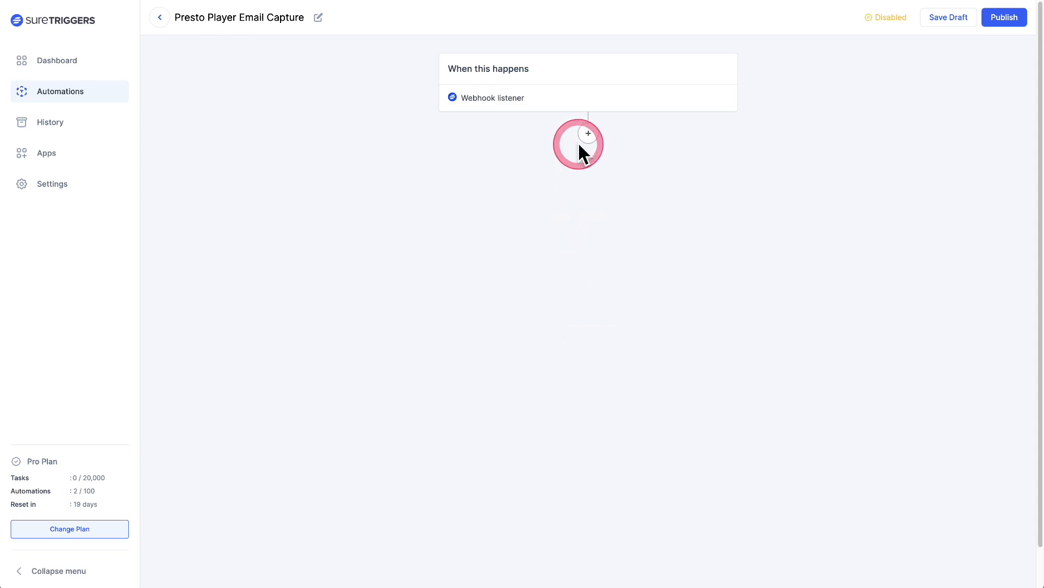
- Add an action step below the webhook trigger and pick SMTP from the app grid
left_click(588, 133)
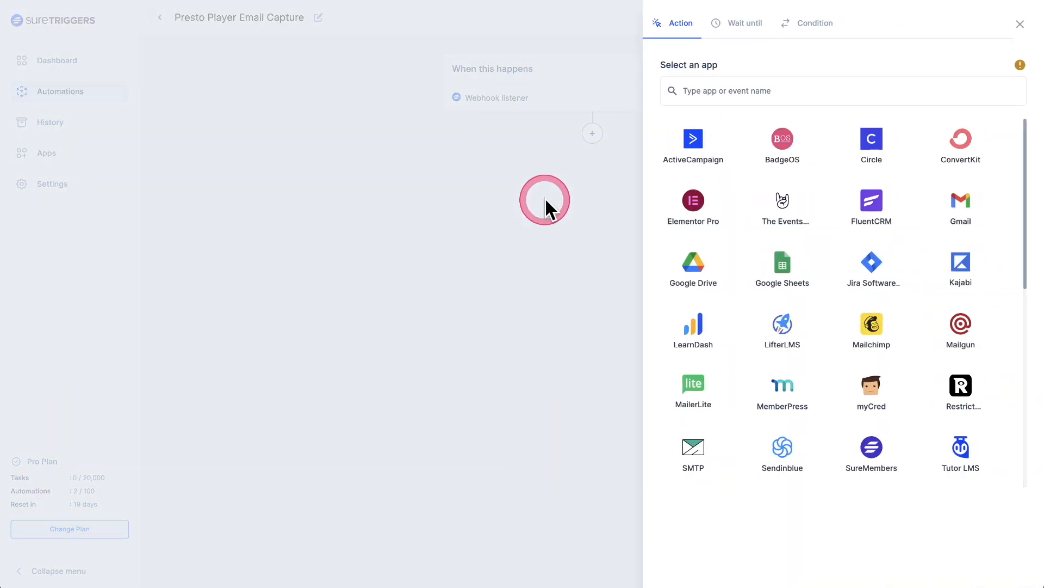
mouse_move(596, 220)
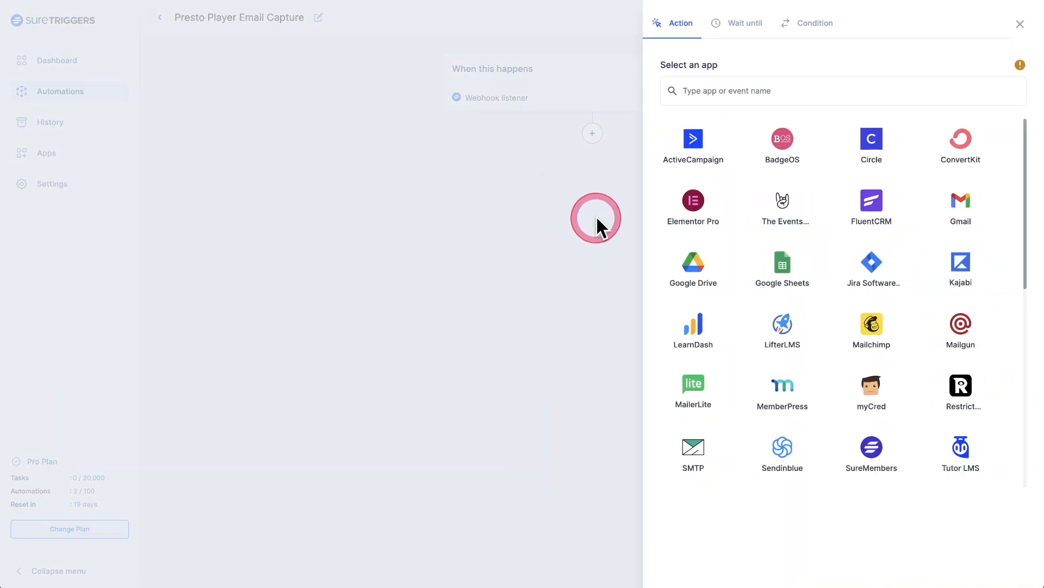
scroll("down", 3)
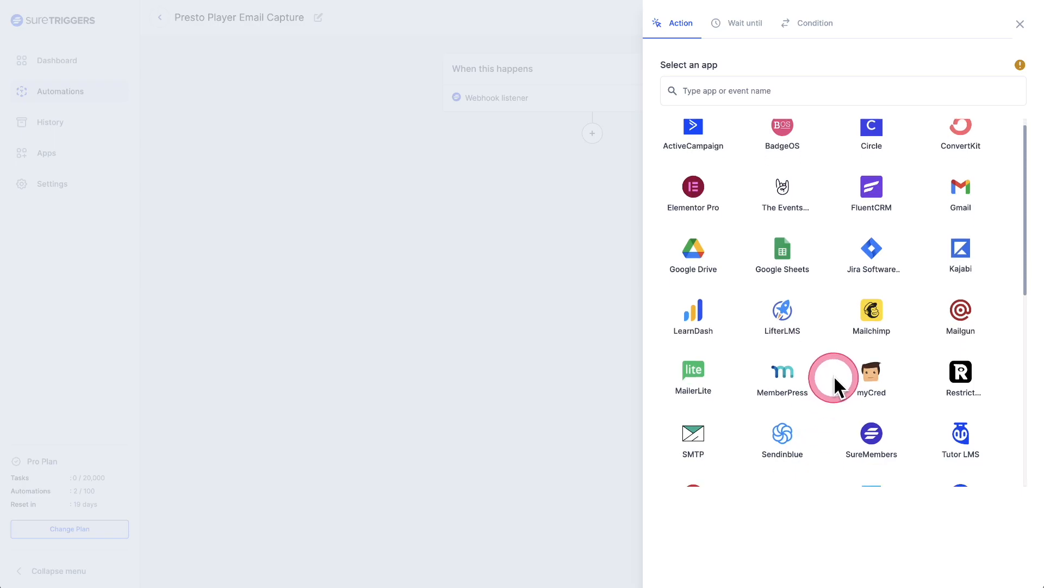
scroll("down", 3)
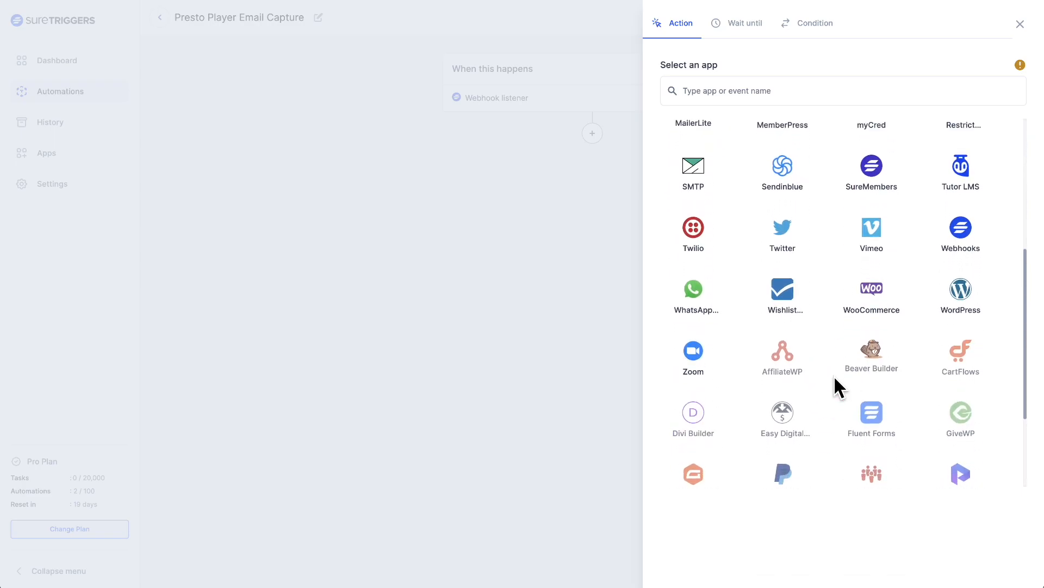
scroll("up", 3)
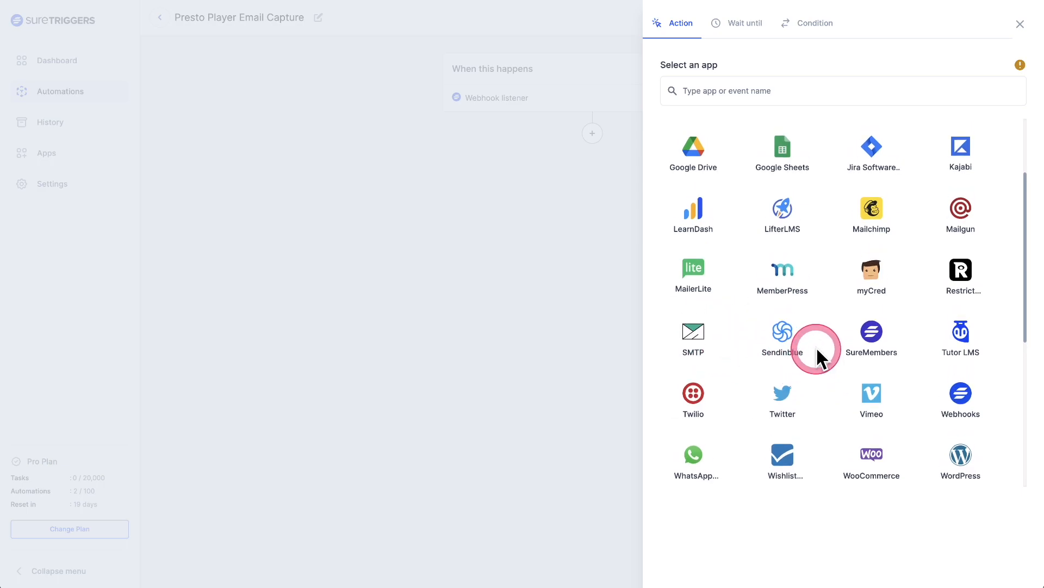
scroll("up", 3)
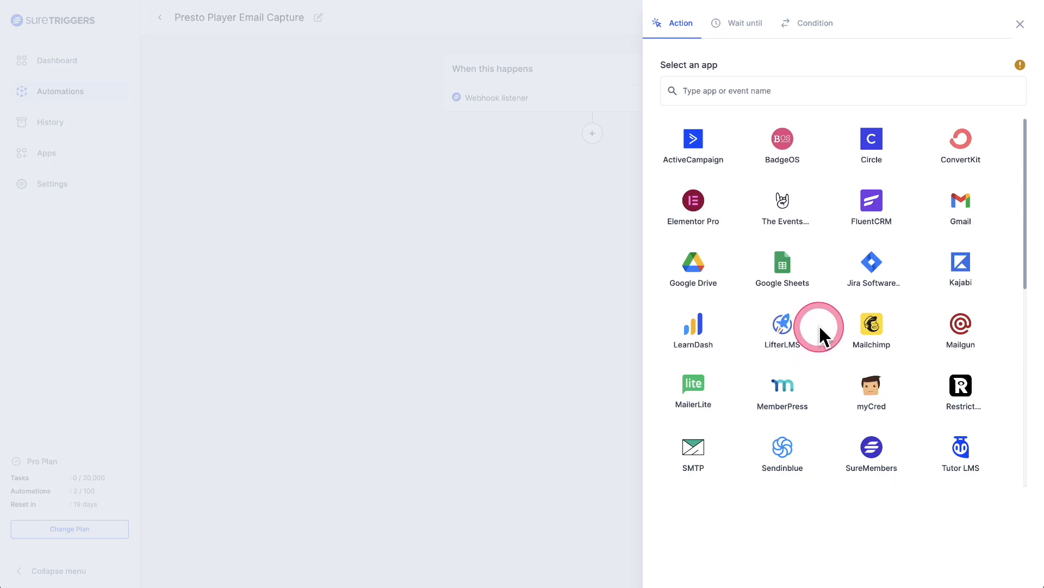
mouse_move(782, 270)
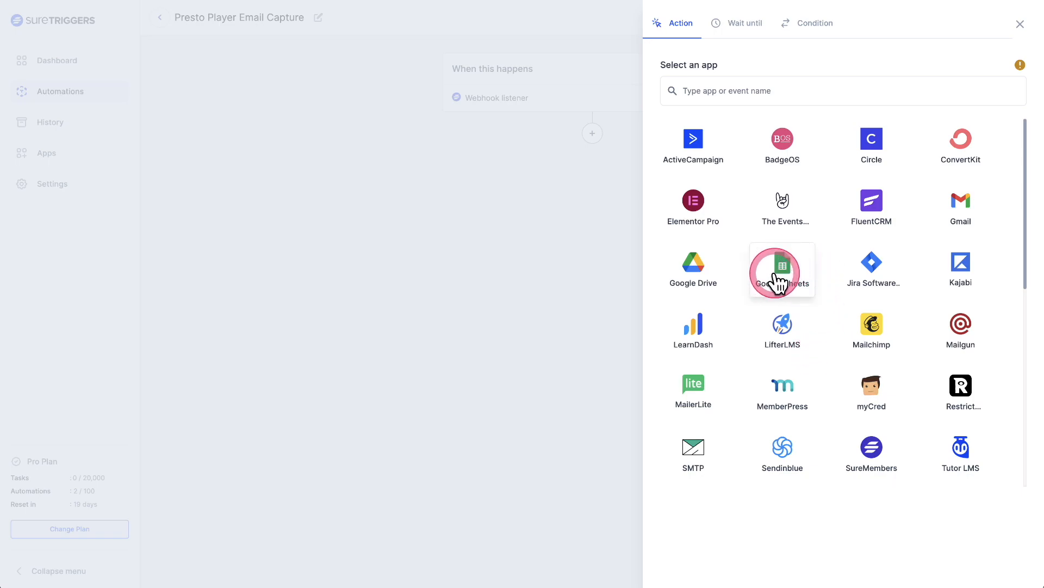
mouse_move(872, 140)
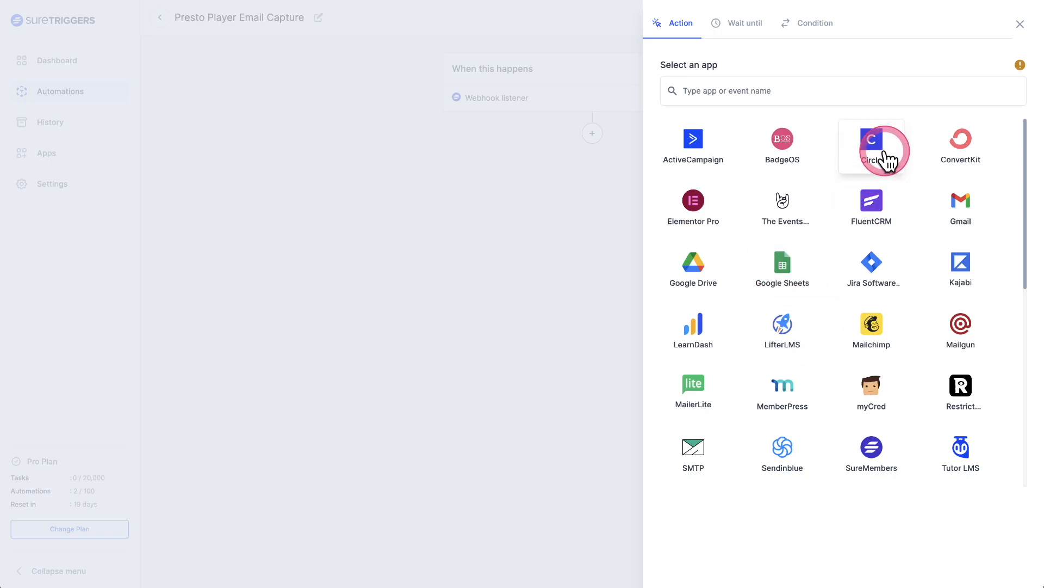
mouse_move(870, 155)
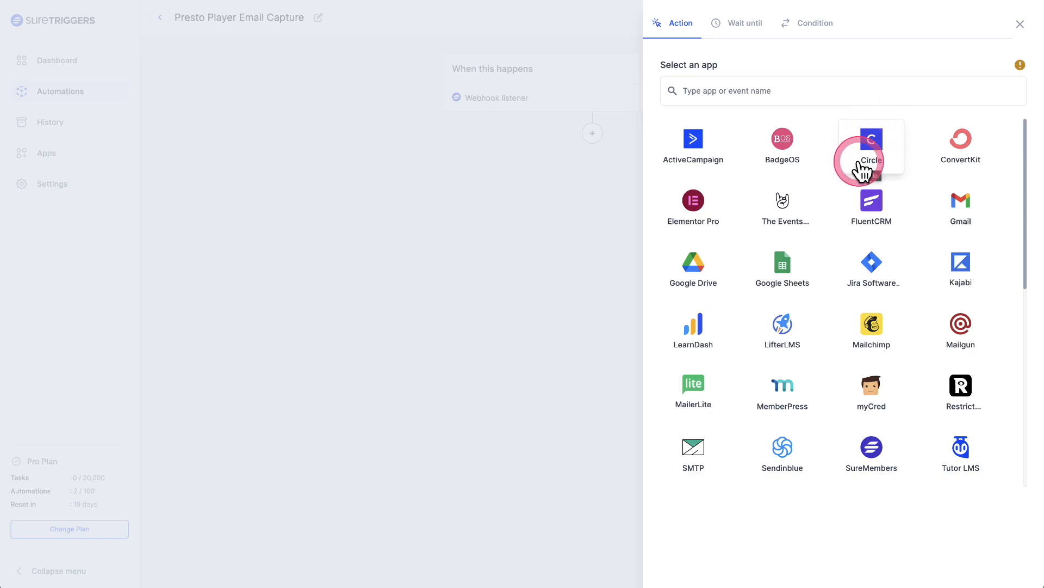
mouse_move(676, 148)
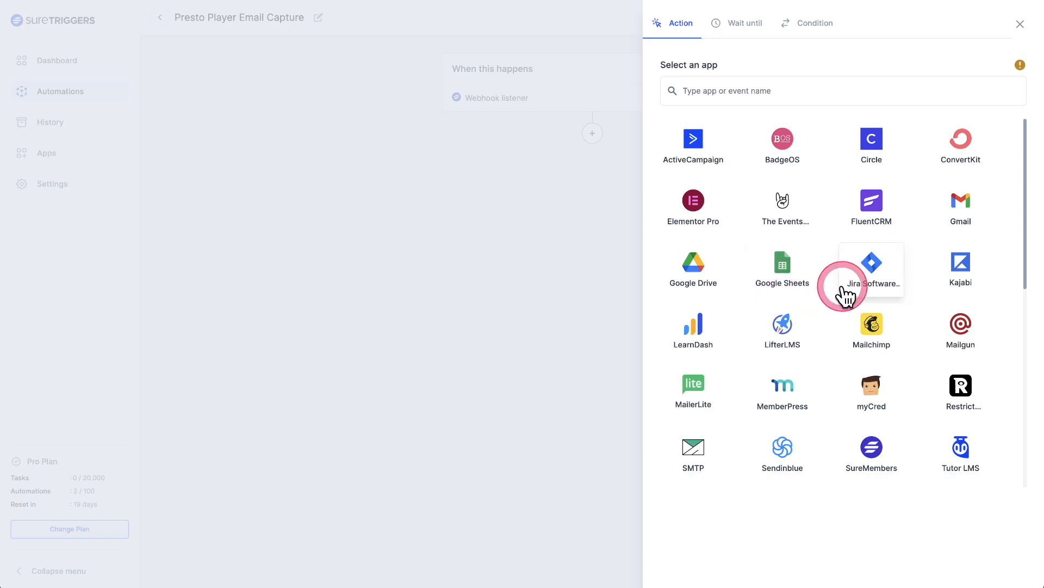
scroll("down", 3)
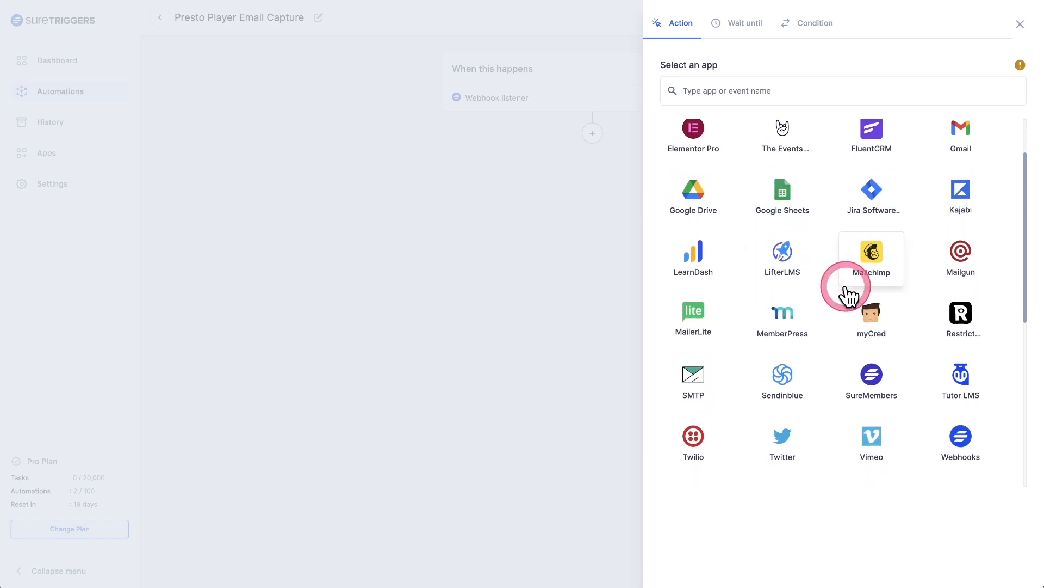
scroll("down", 3)
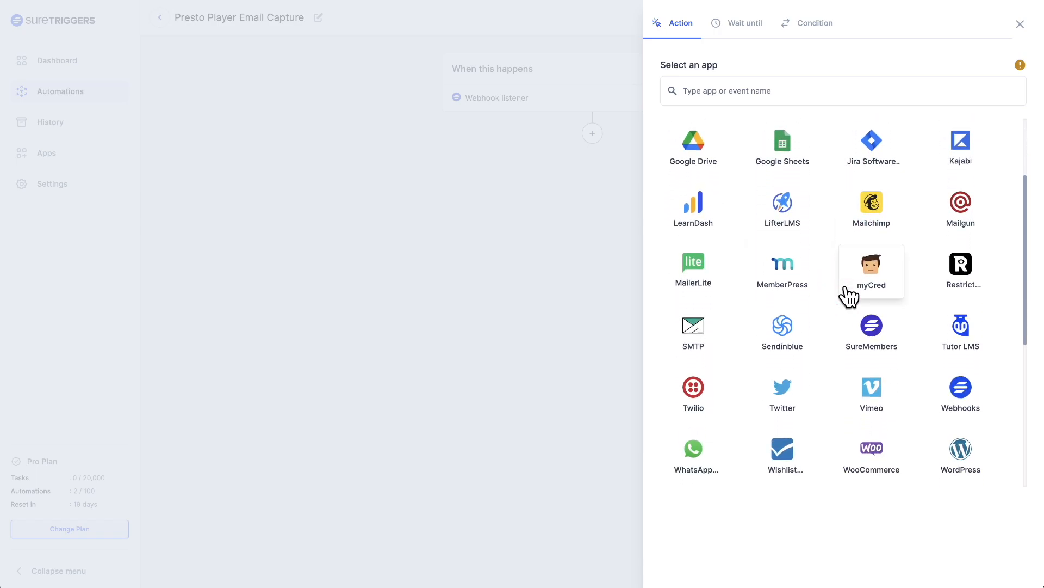
scroll("down", 3)
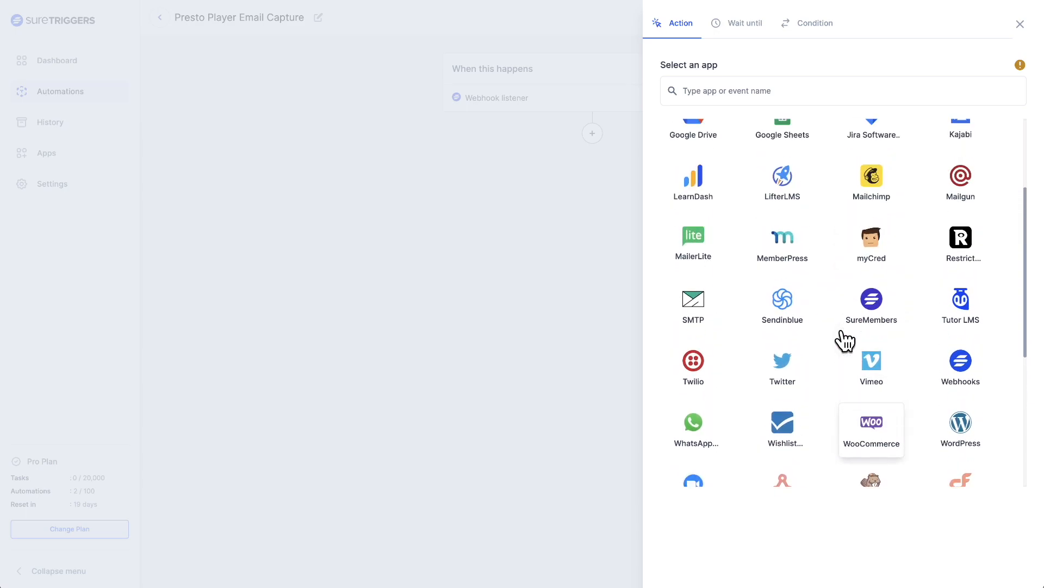
left_click(692, 298)
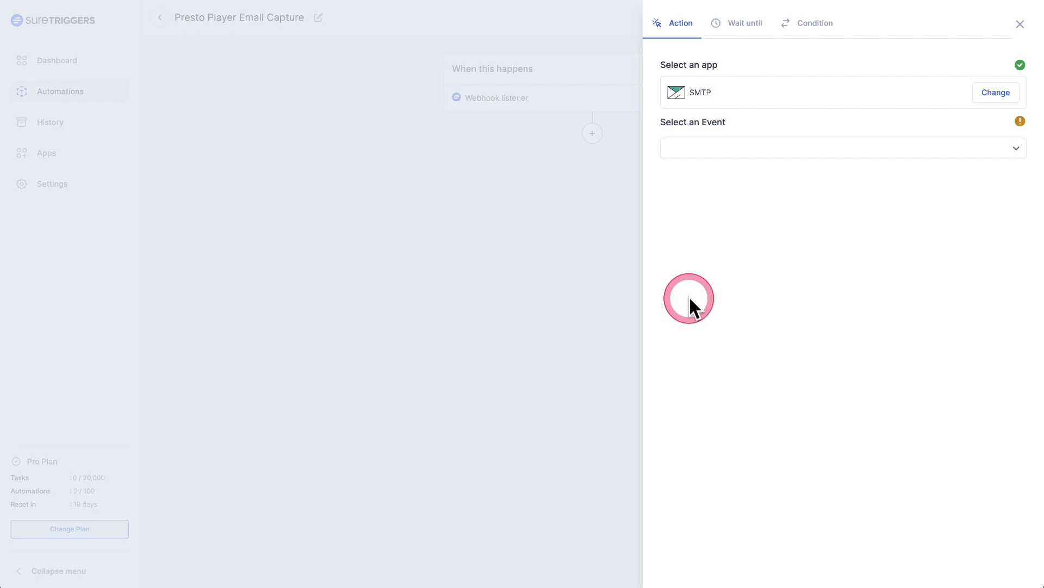
- Set the SMTP action's event to Send email using the existing SMTP connection
left_click(842, 147)
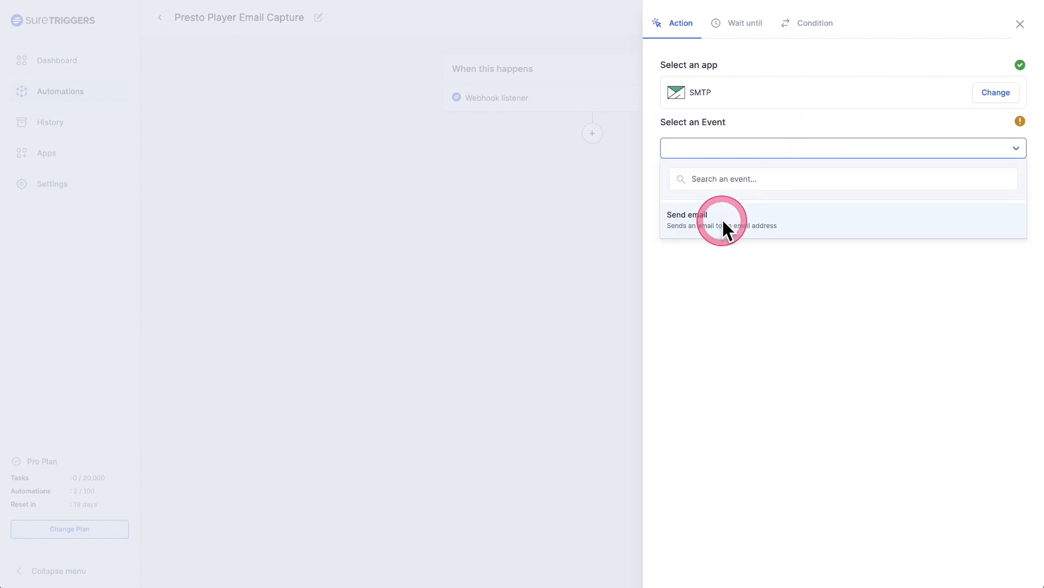
left_click(685, 220)
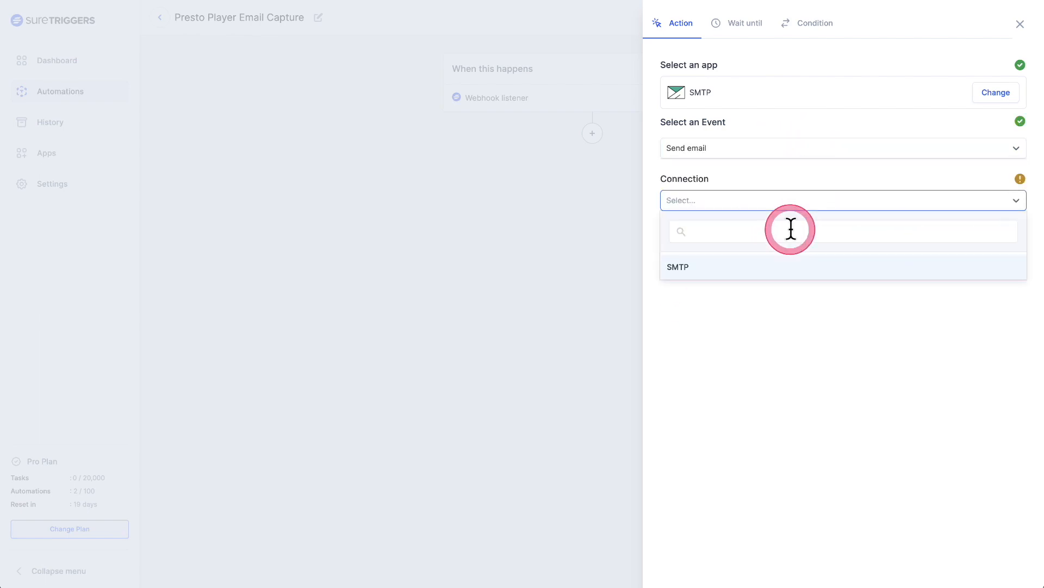
left_click(677, 266)
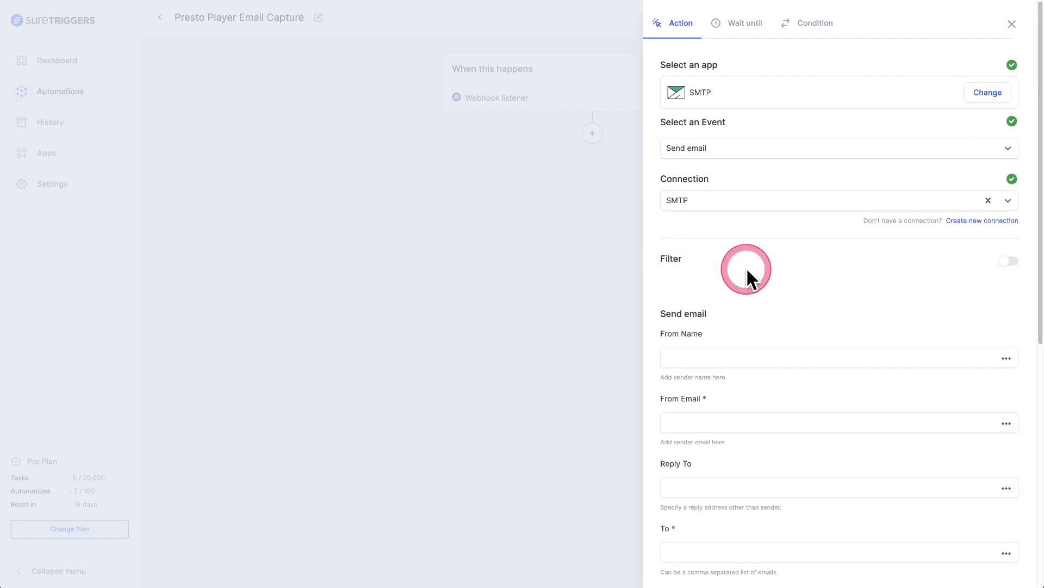
- Map the captured webhook Email field into the email's To field
scroll("down", 3)
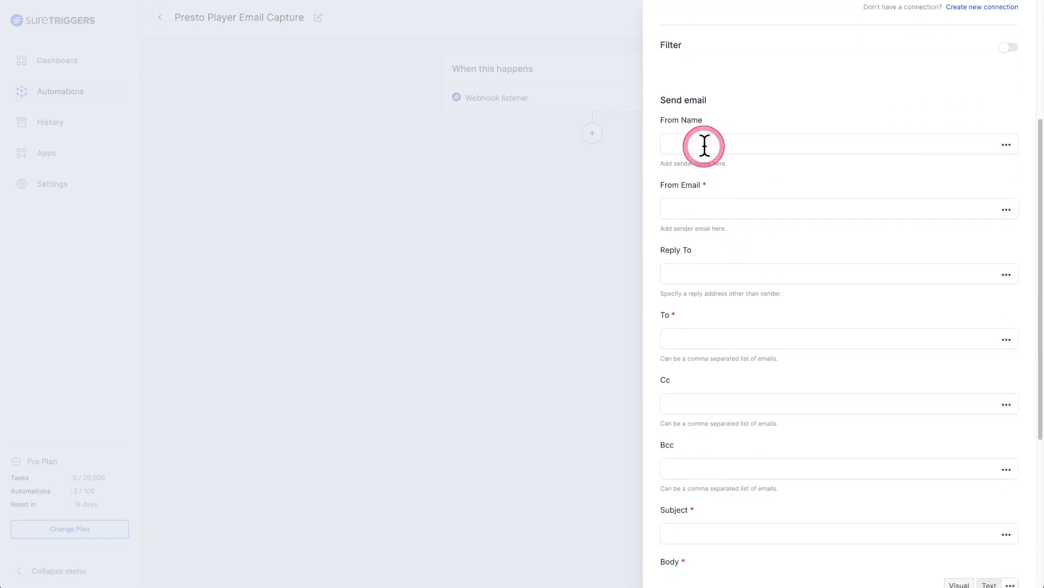
left_click(833, 209)
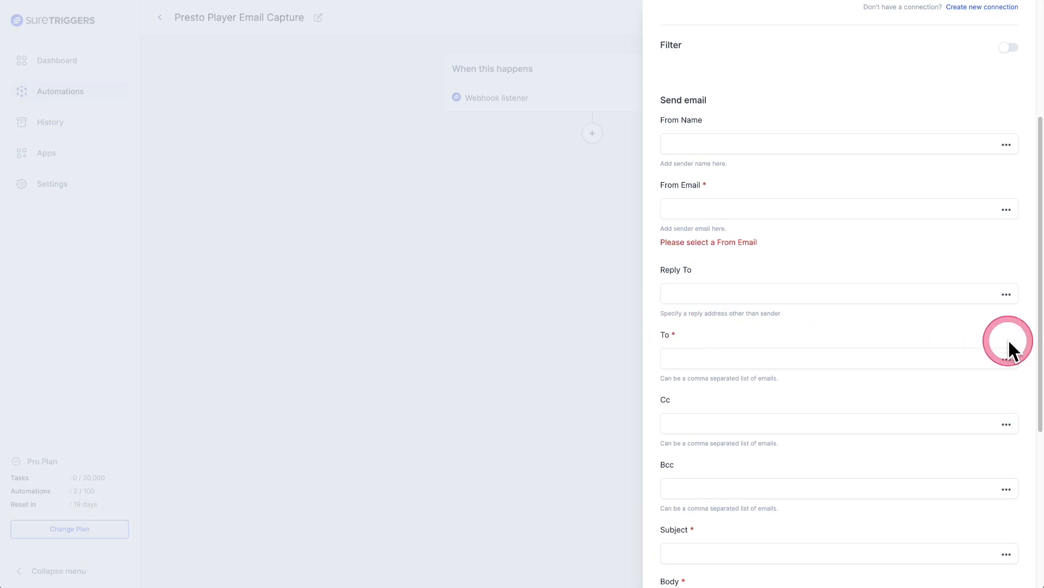
left_click(1006, 359)
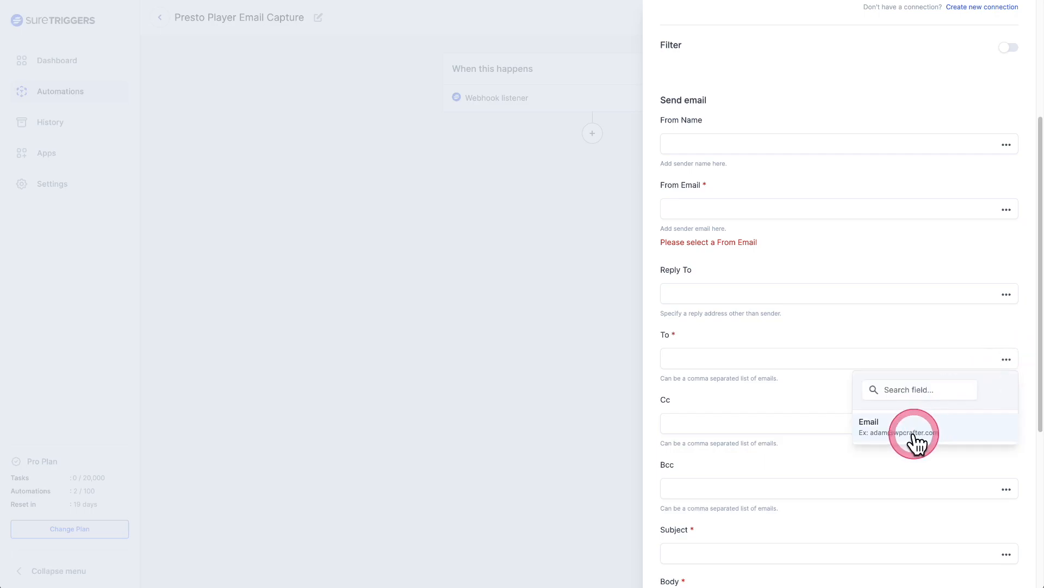
left_click(869, 426)
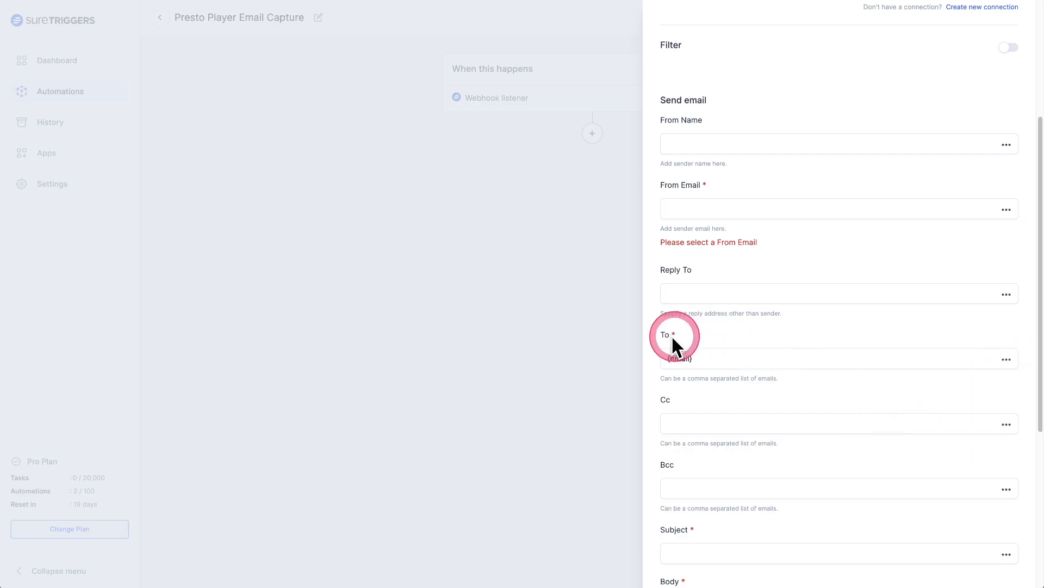
mouse_move(782, 339)
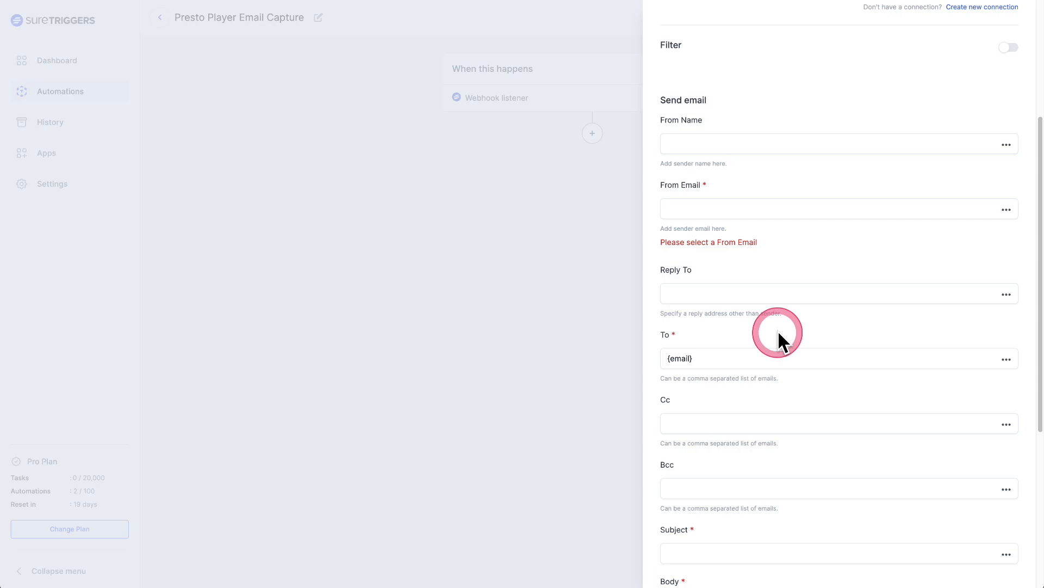
scroll("down", 3)
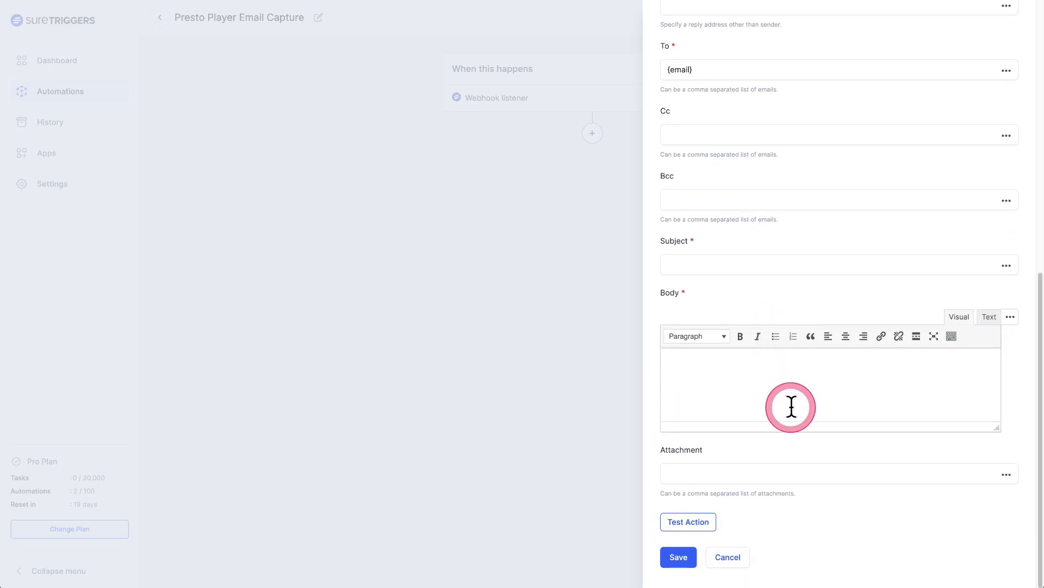